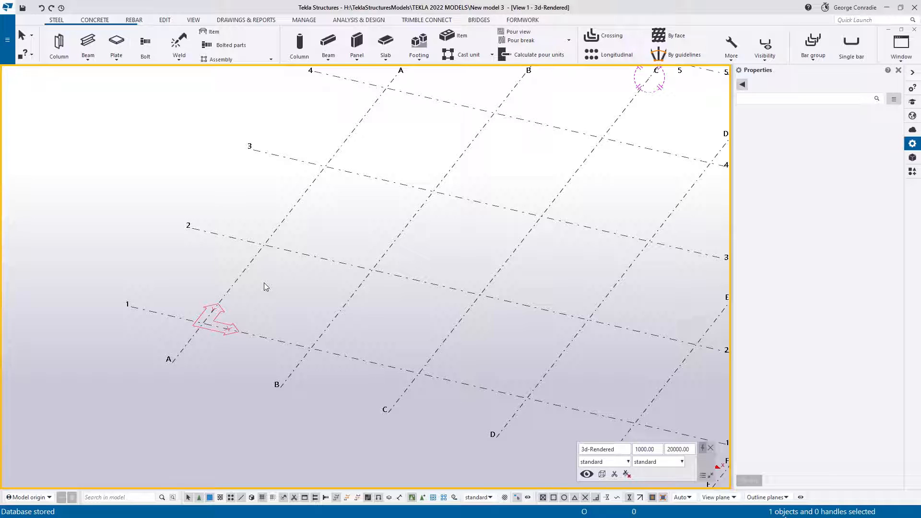
mouse_move(96, 135)
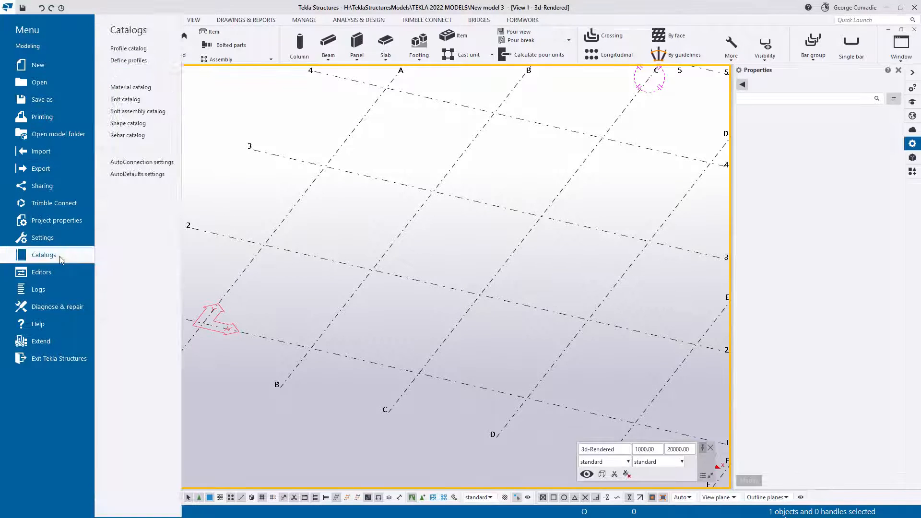
Browse the Tekla profile catalog, then close it without changes.
left_click(128, 48)
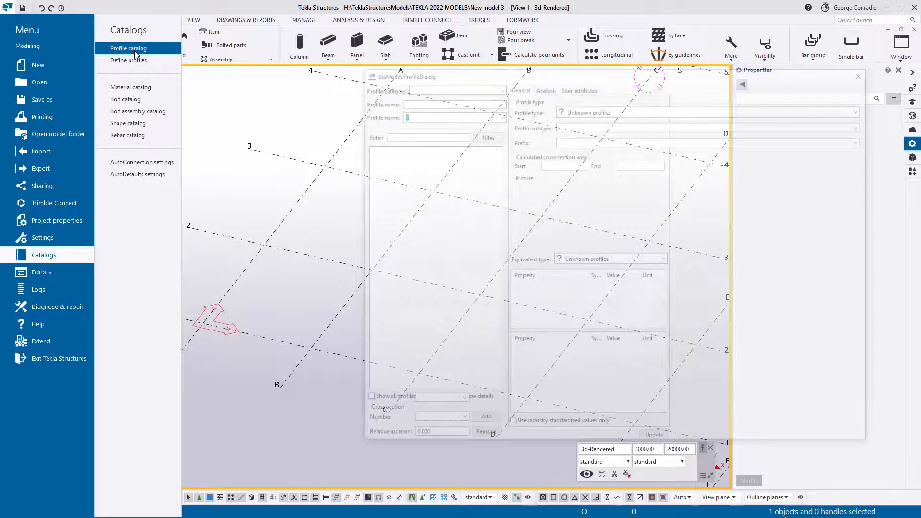
left_click(128, 48)
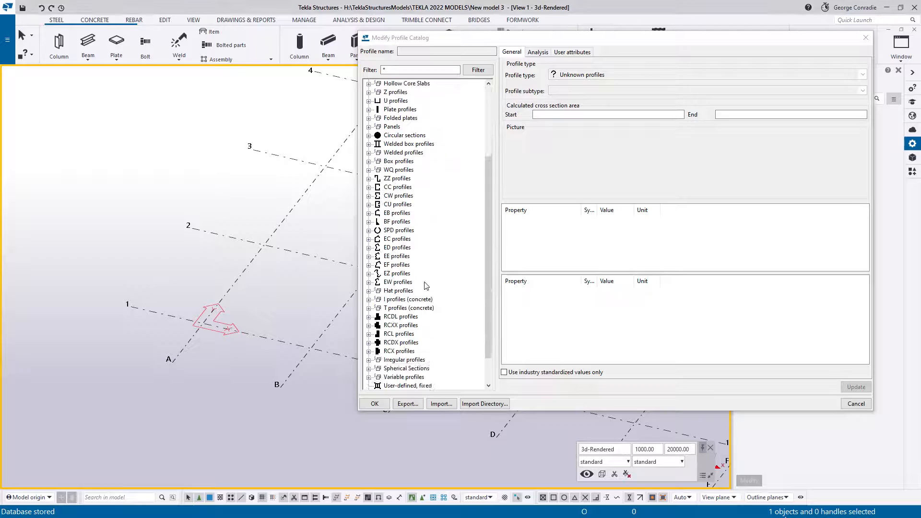
scroll("down", 3)
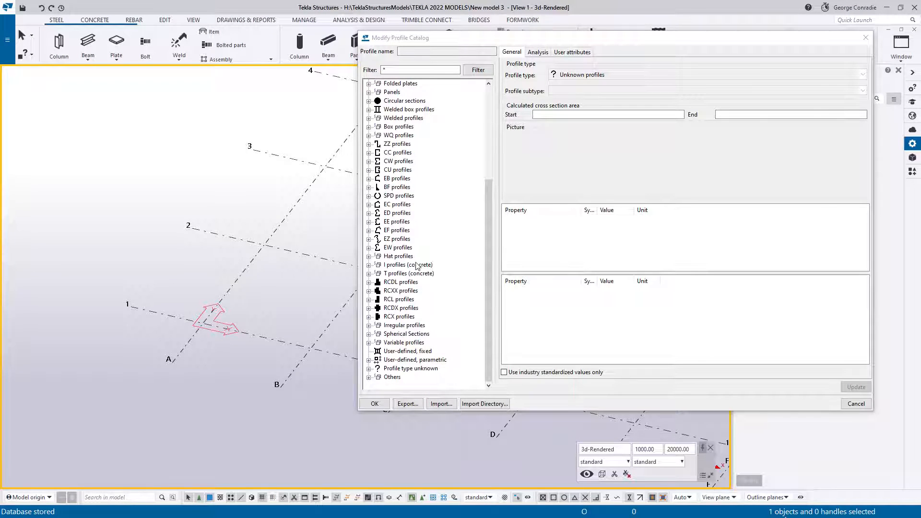
mouse_move(373, 281)
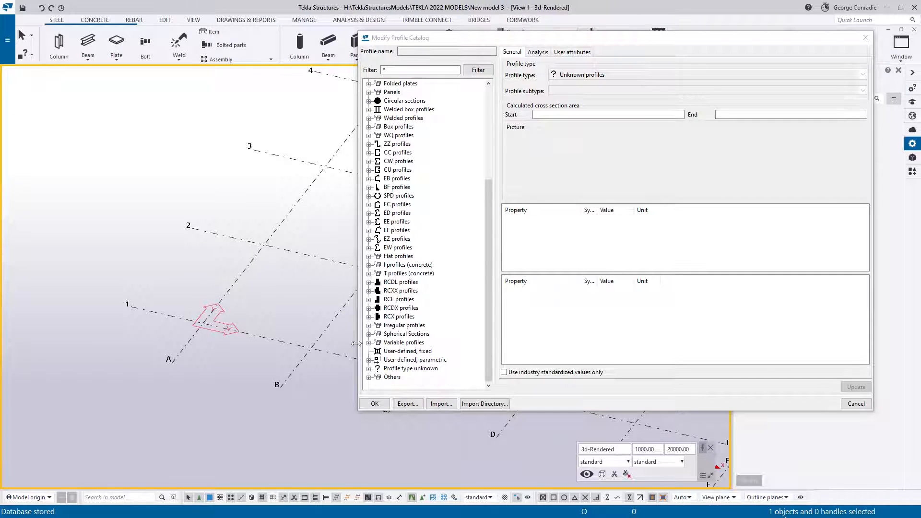
mouse_move(856, 404)
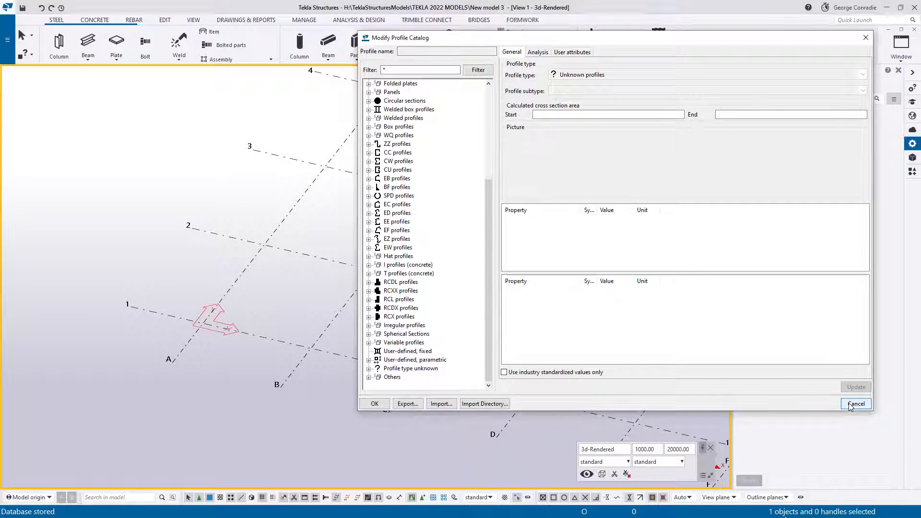
left_click(855, 404)
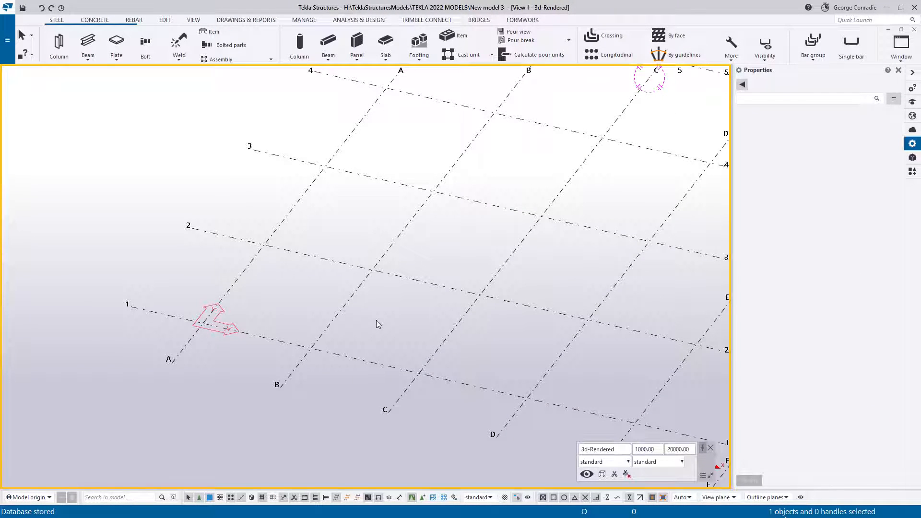
Switch to Edge and search Google for 'lysaght profile download'.
key("alt+tab")
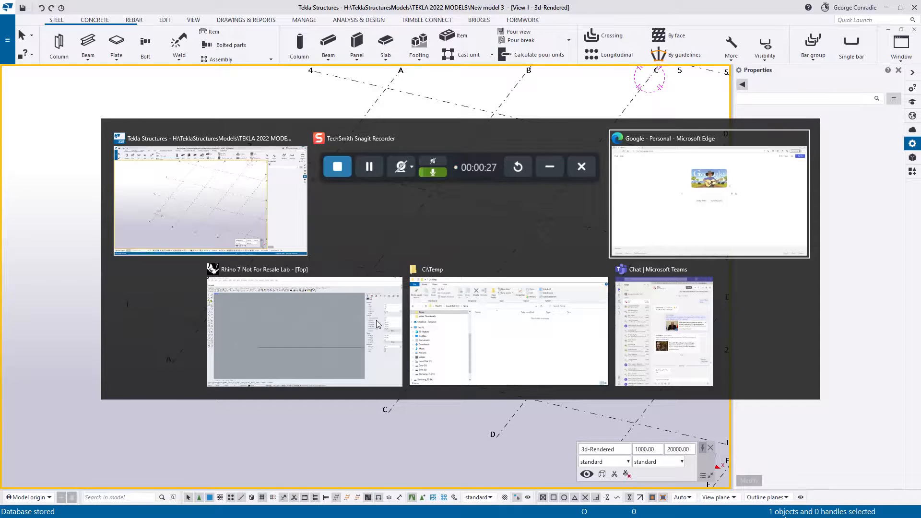
left_click(709, 194)
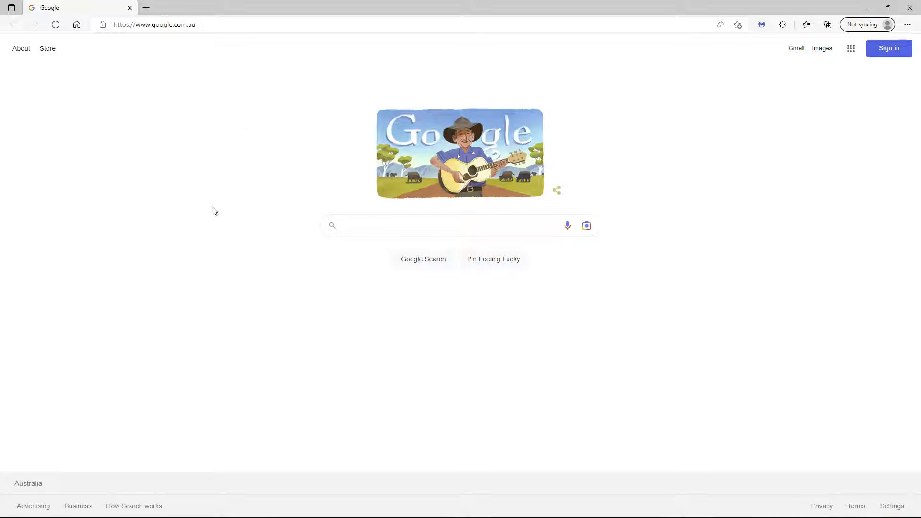
left_click(447, 225)
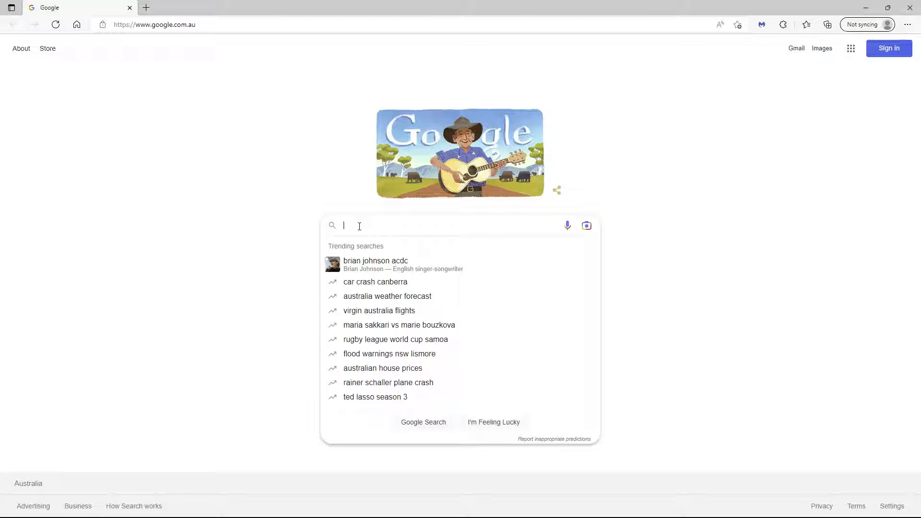
type("lysaght")
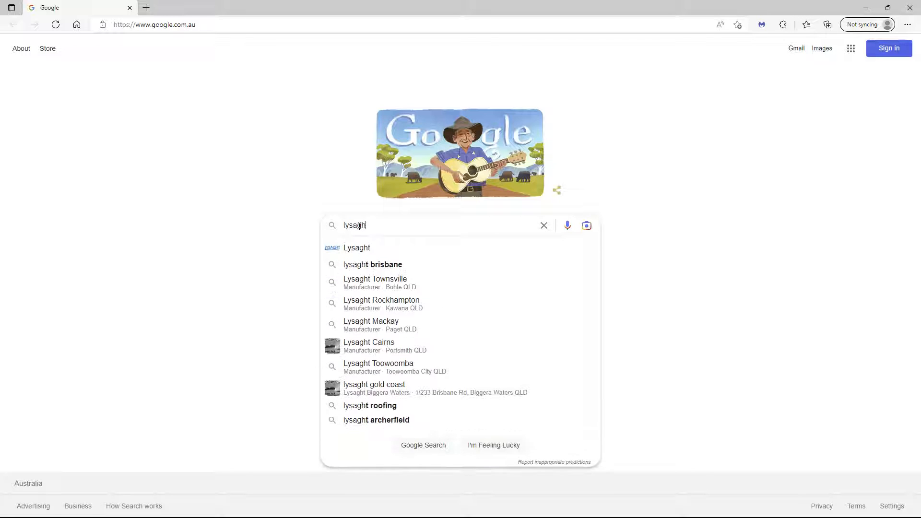
type("pro")
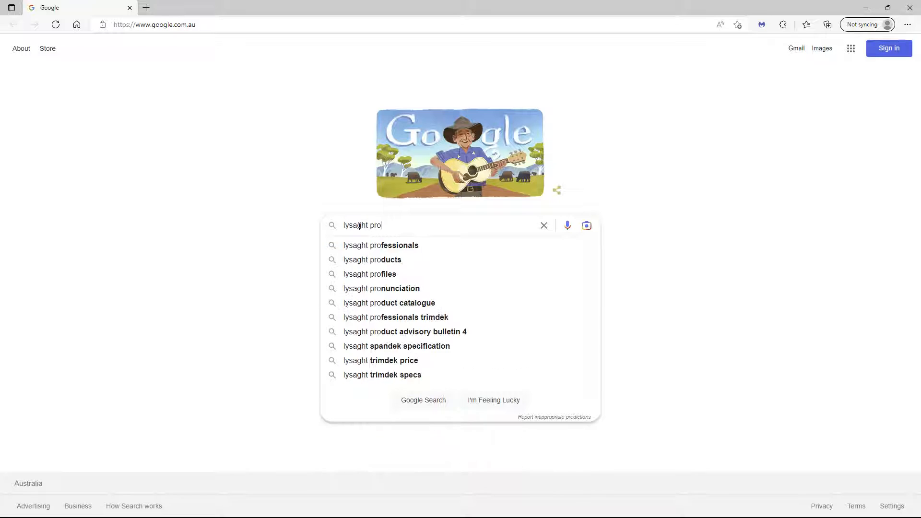
type("file d")
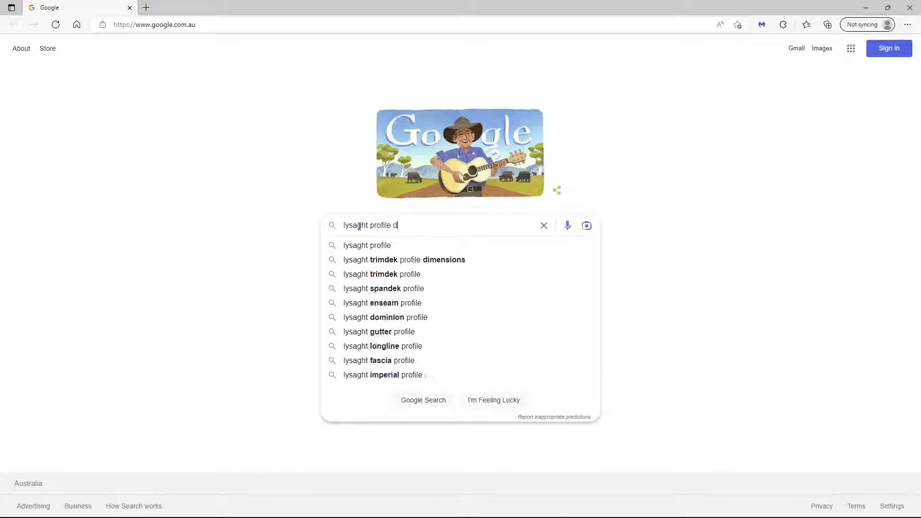
type("ownload")
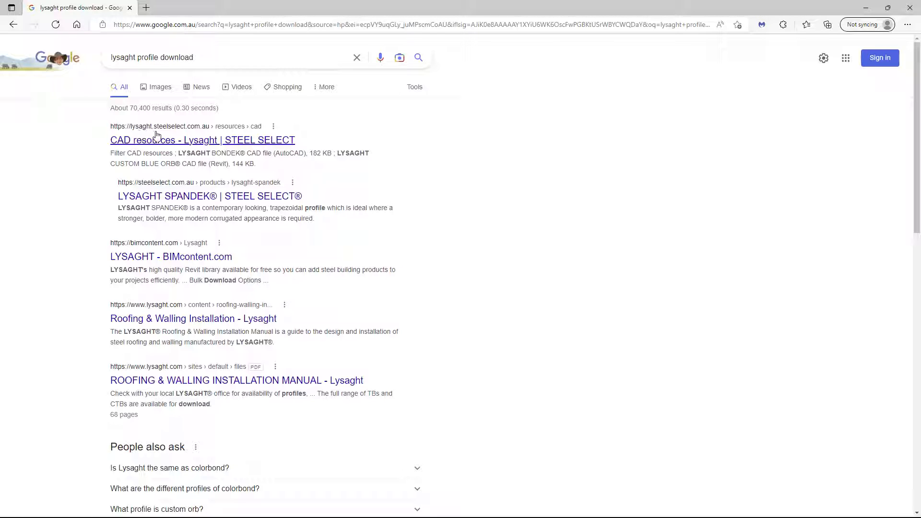
mouse_move(210, 131)
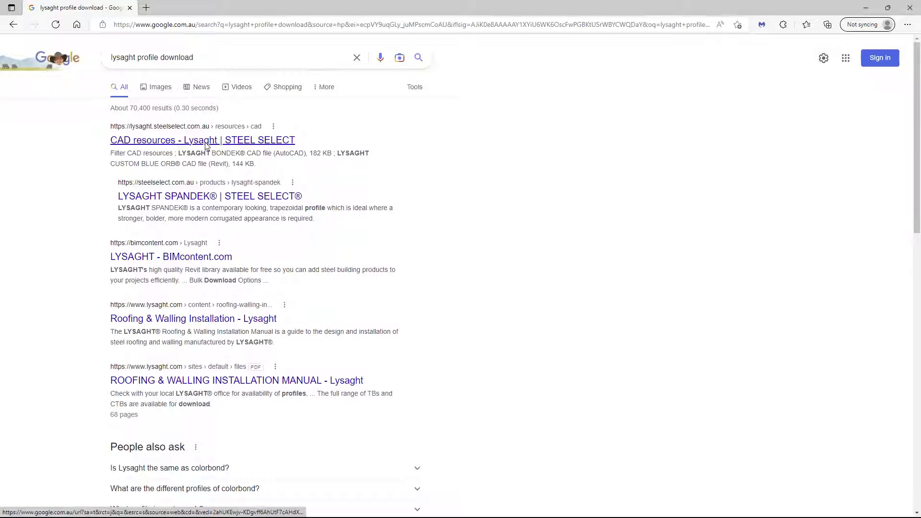
Open the Lysaght CAD resources result and open Literature in a new tab.
left_click(202, 140)
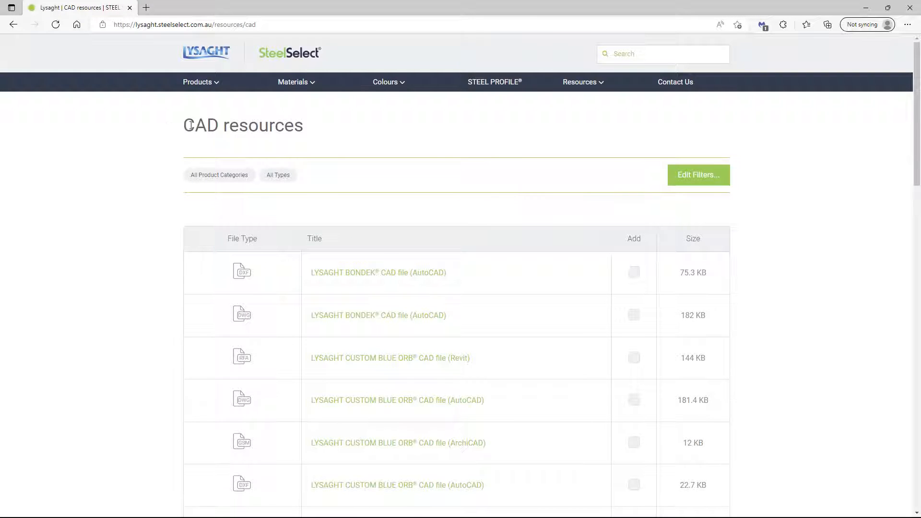
mouse_move(582, 82)
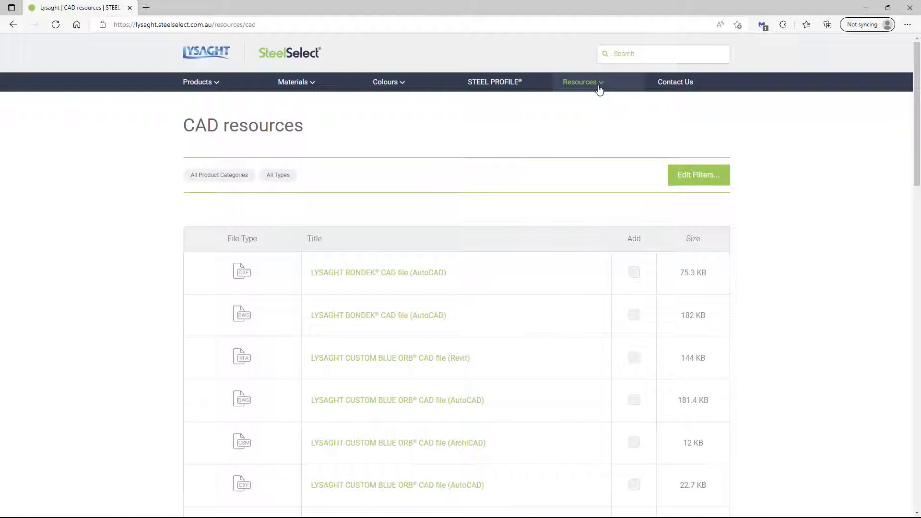
left_click(580, 82)
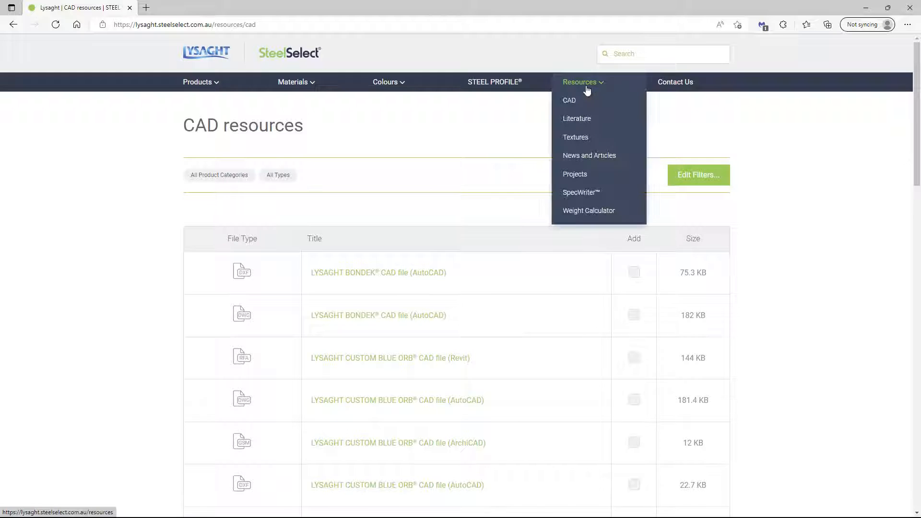
mouse_move(585, 122)
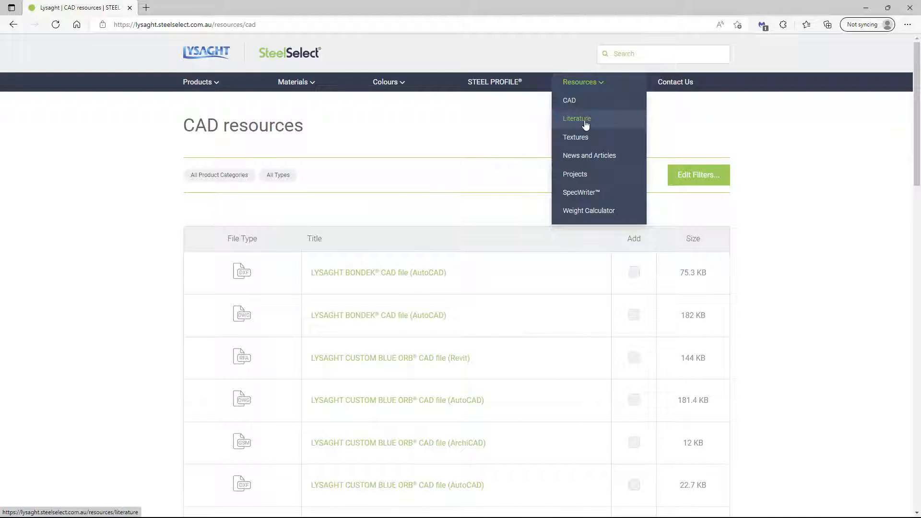
mouse_move(412, 148)
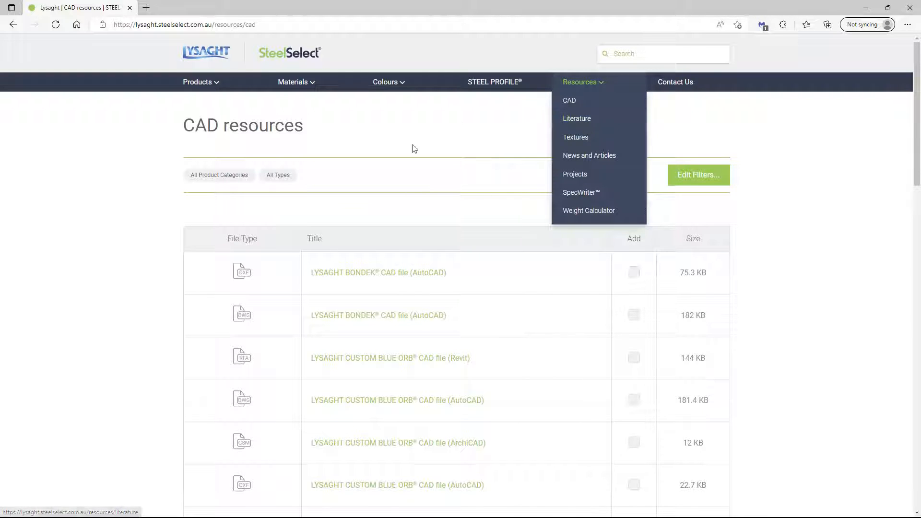
right_click(79, 8)
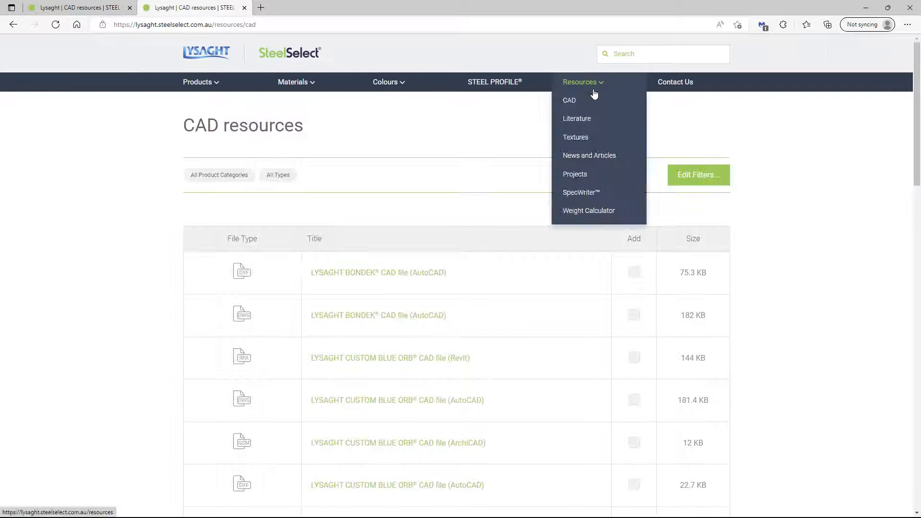
View the Literature page and open the BONDEK Structural Steel Deck user guide.
left_click(576, 118)
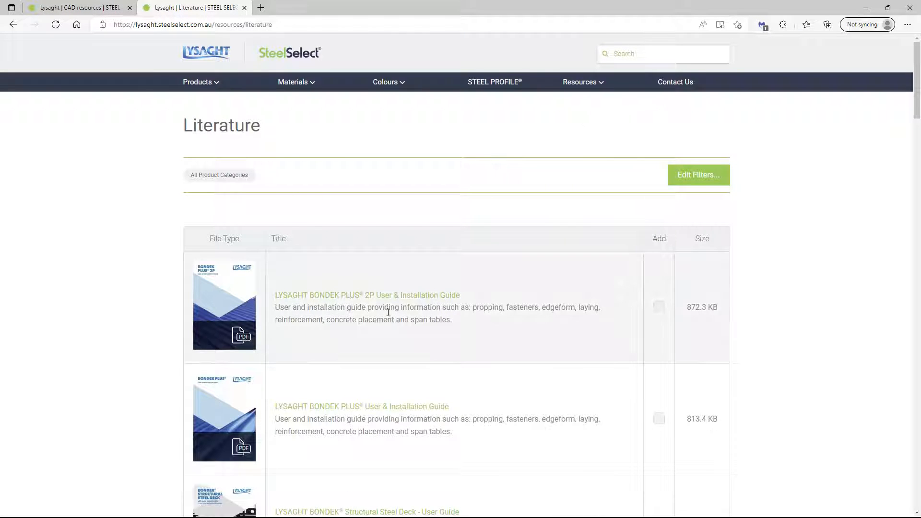
scroll("down", 3)
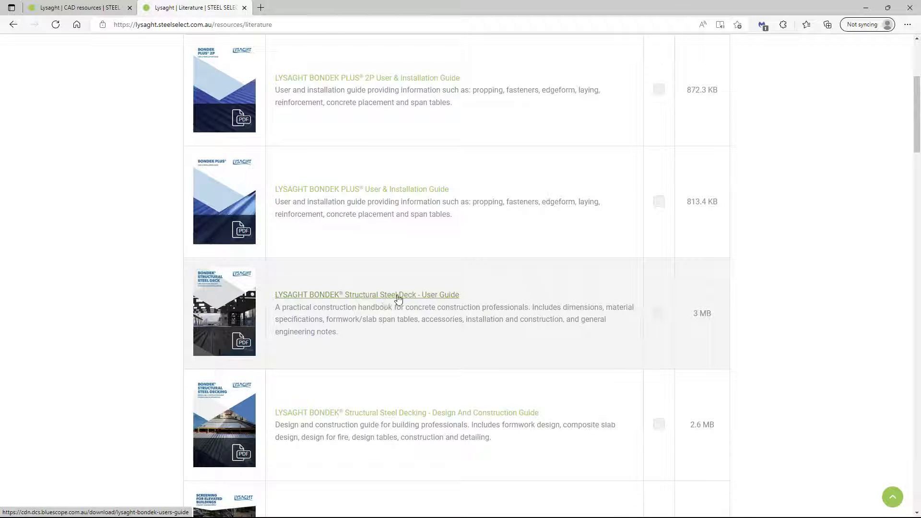
left_click(366, 294)
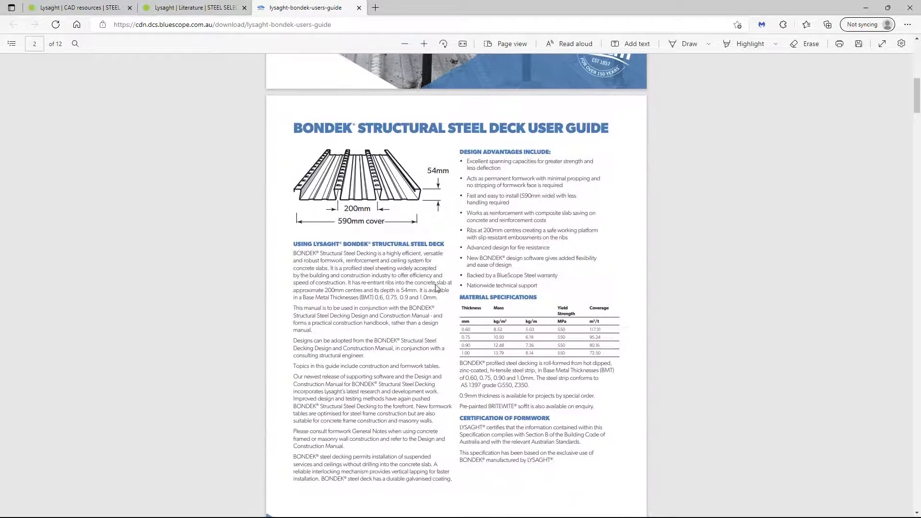
Page through the Bondek user guide PDF and return to the Literature page.
scroll("down", 3)
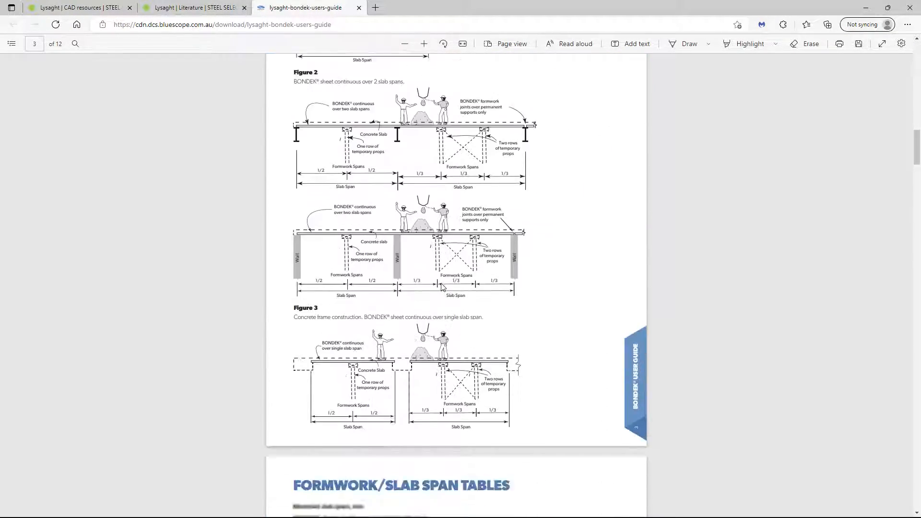
scroll("down", 3)
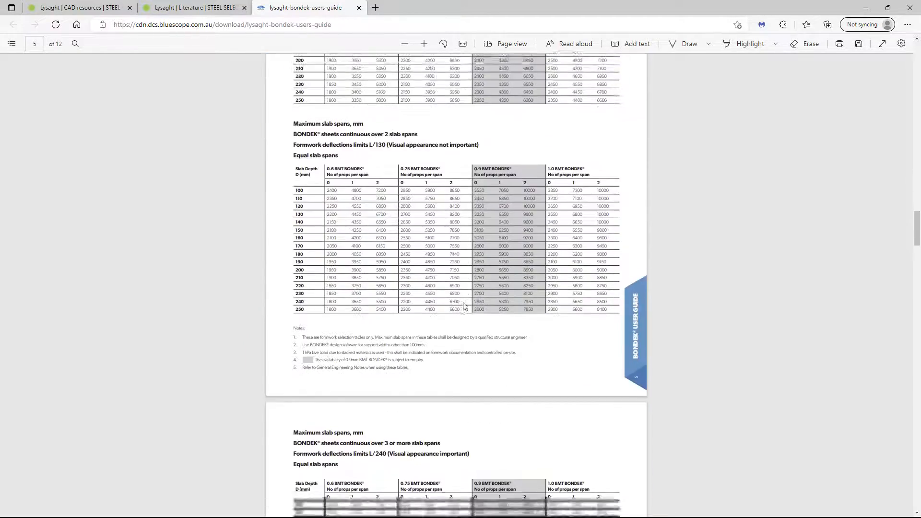
scroll("down", 3)
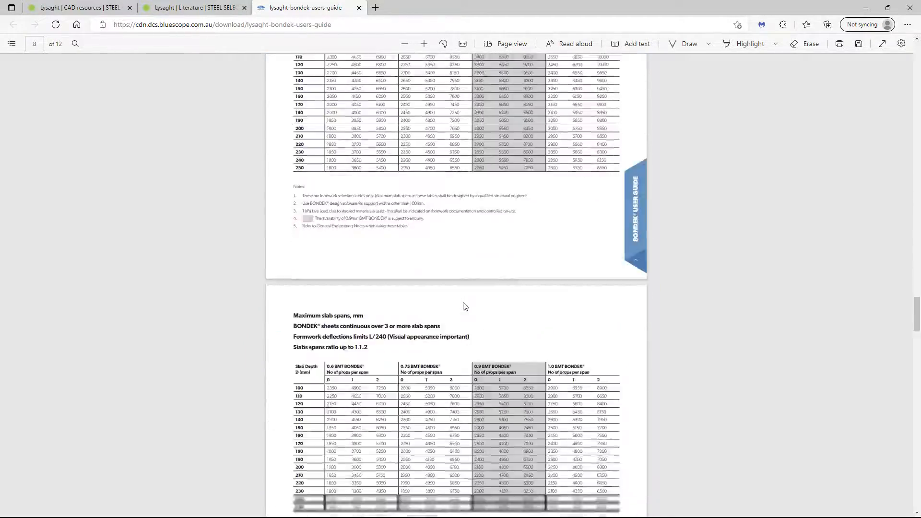
scroll("down", 3)
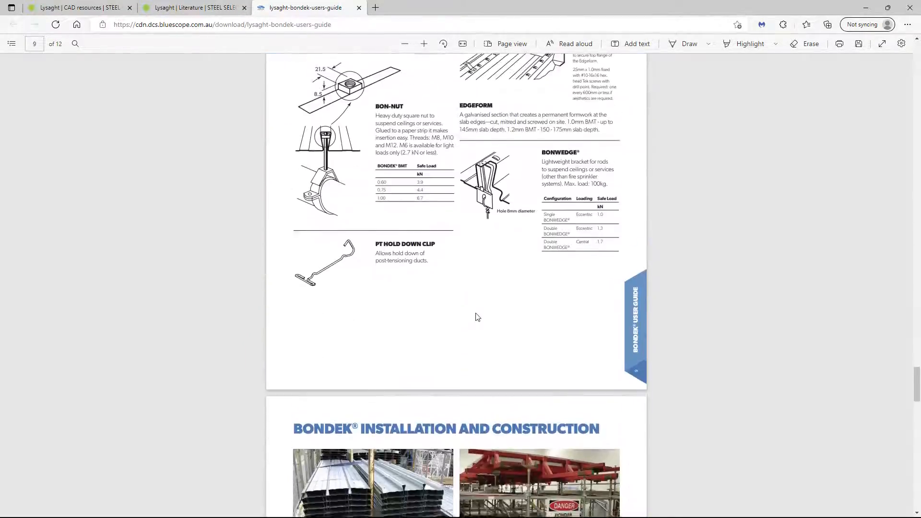
scroll("down", 3)
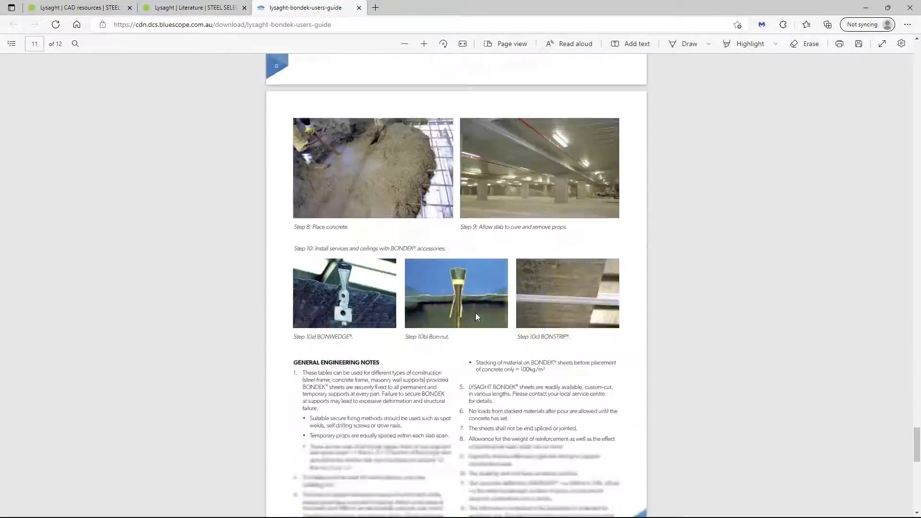
scroll("up", 3)
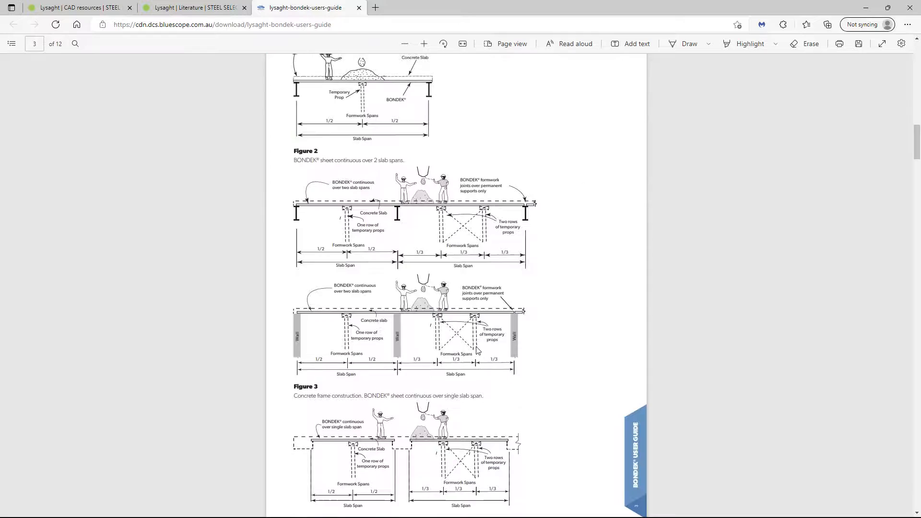
scroll("up", 3)
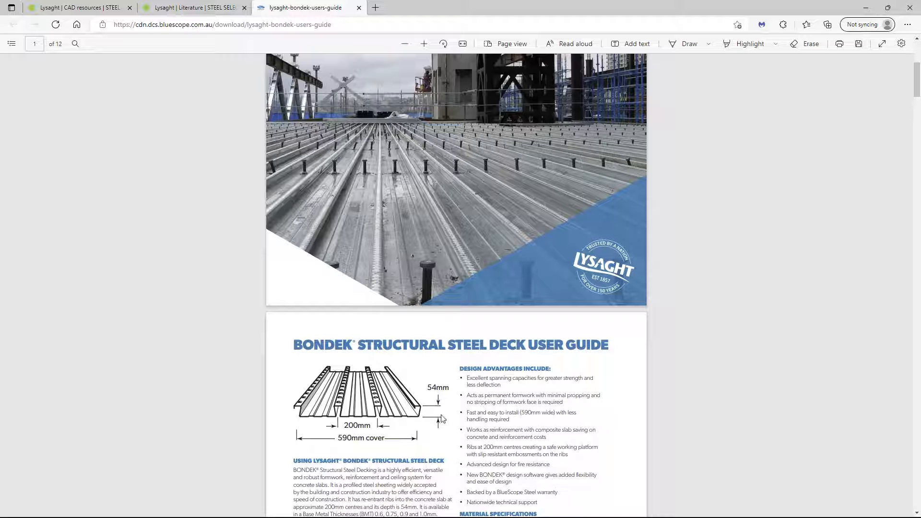
scroll("up", 3)
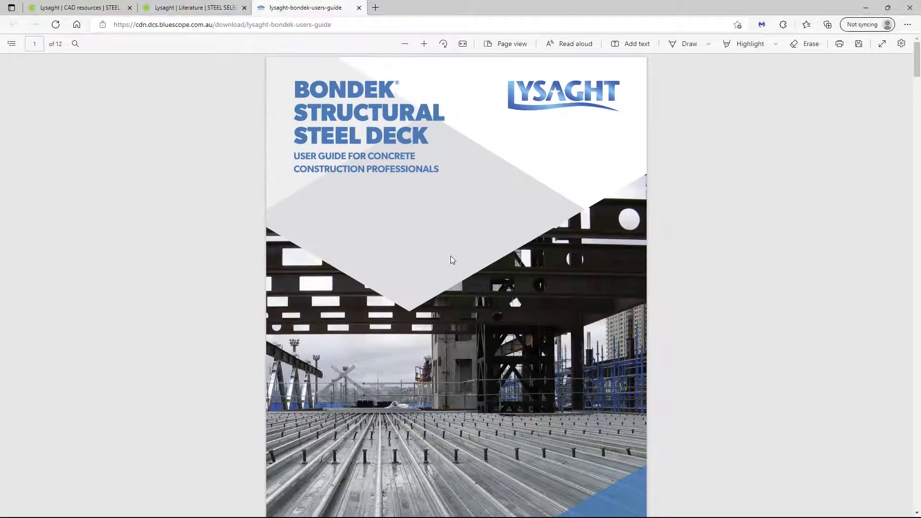
left_click(197, 7)
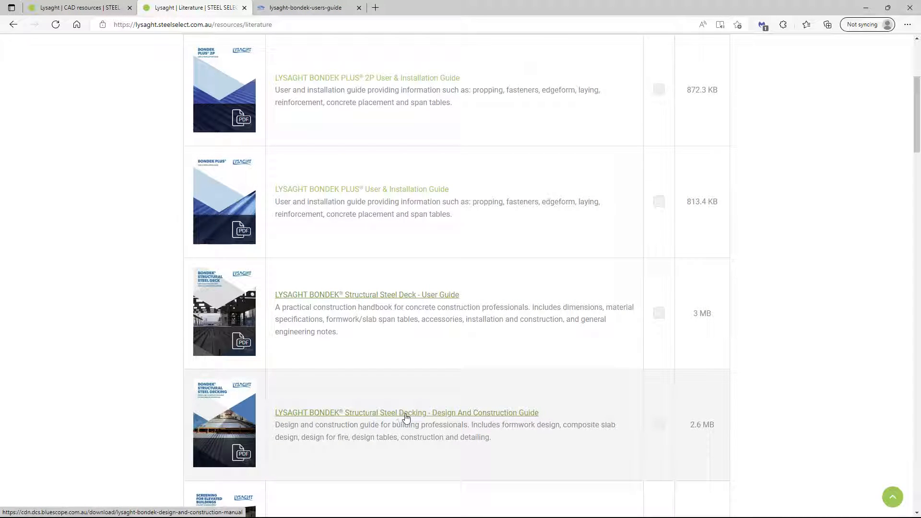
mouse_move(459, 418)
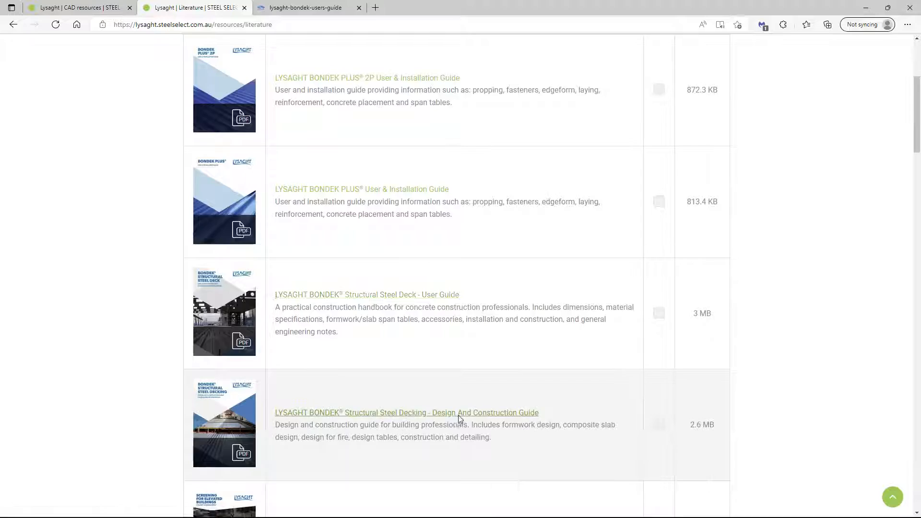
Open the Bondek Design and Construction Guide at Figure 1.2 and Table 1.1.
left_click(406, 413)
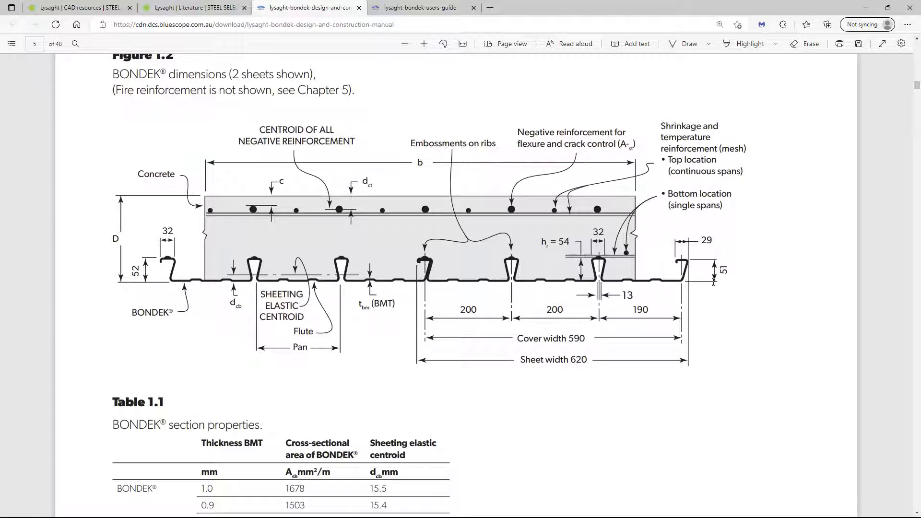
scroll("down", 3)
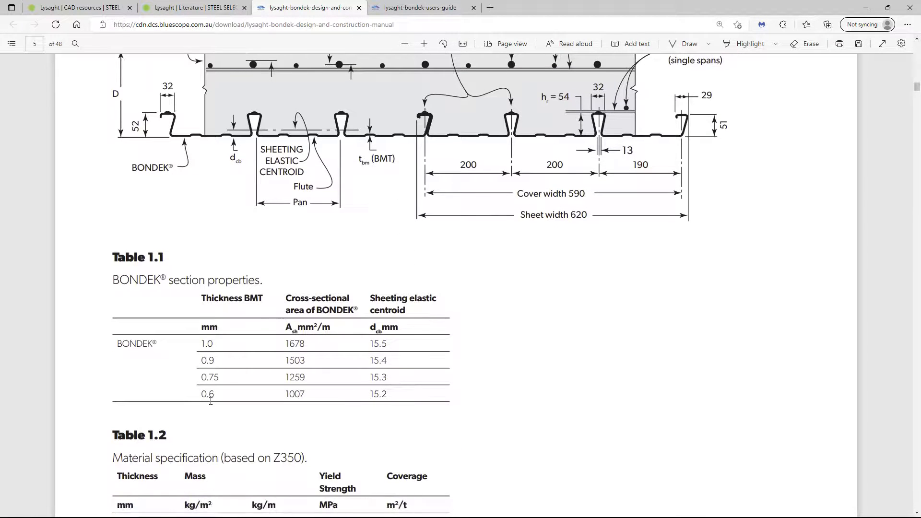
scroll("up", 3)
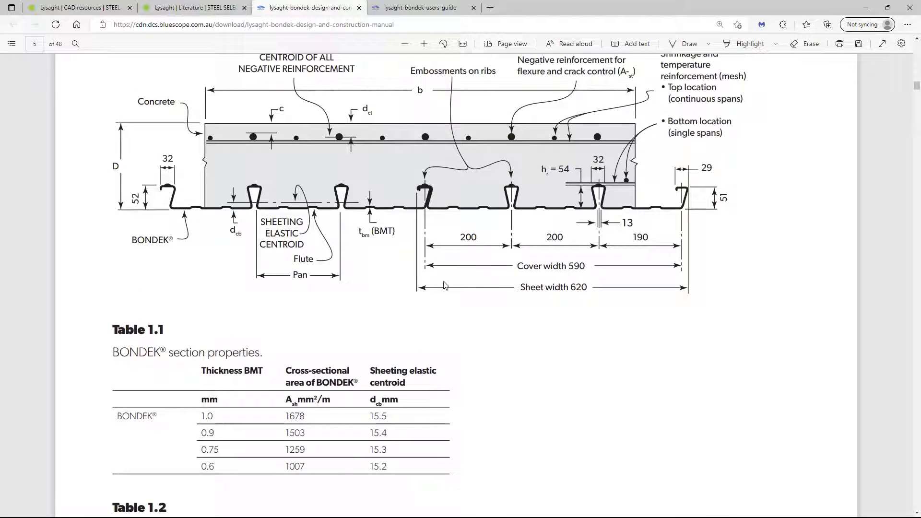
mouse_move(347, 247)
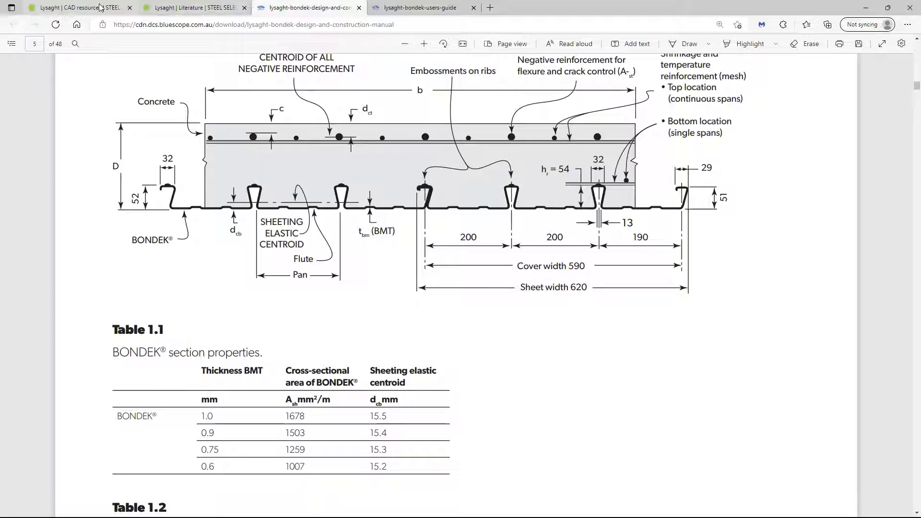
Download the Bondek DWG from CAD resources and save it to C:\Temp as LB.dwg.
left_click(76, 8)
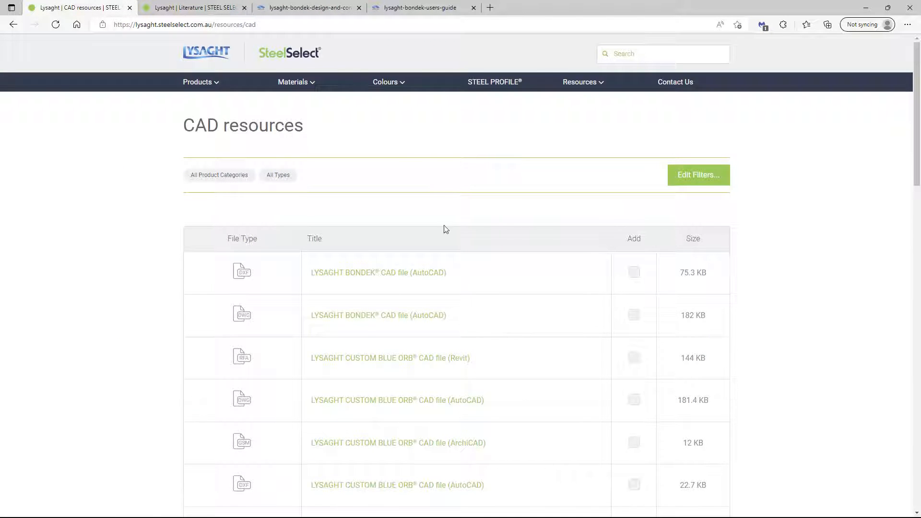
scroll("down", 3)
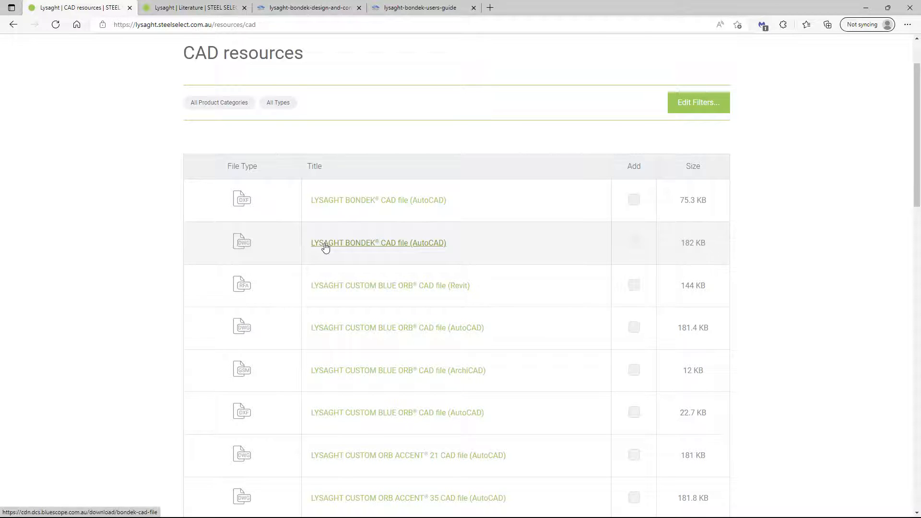
left_click(378, 243)
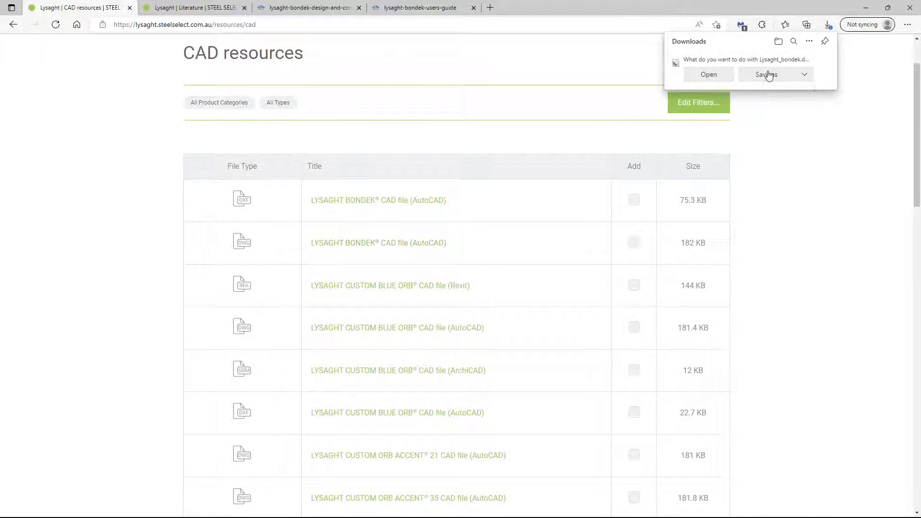
left_click(765, 75)
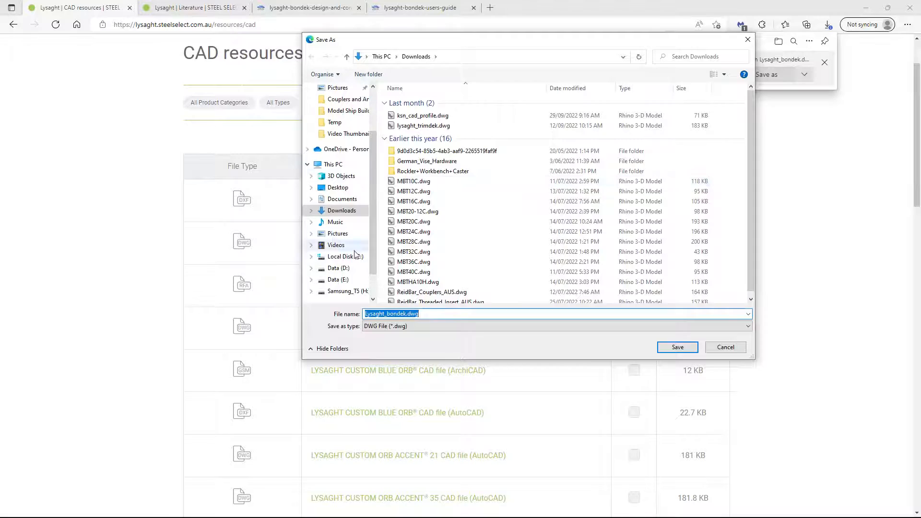
left_click(346, 256)
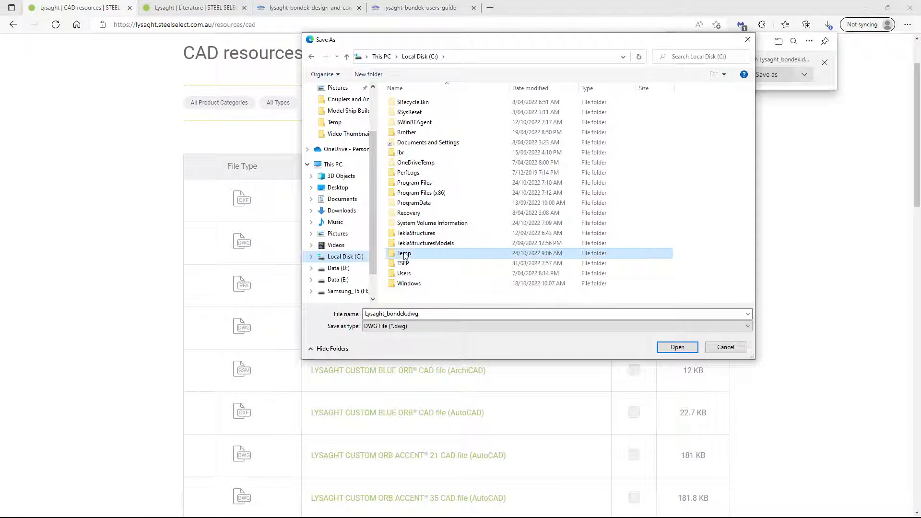
double_click(404, 253)
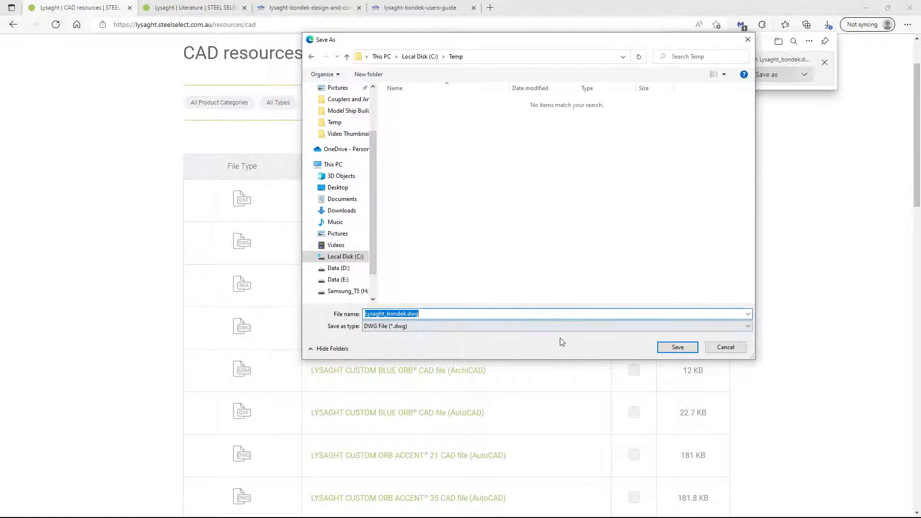
left_click(474, 314)
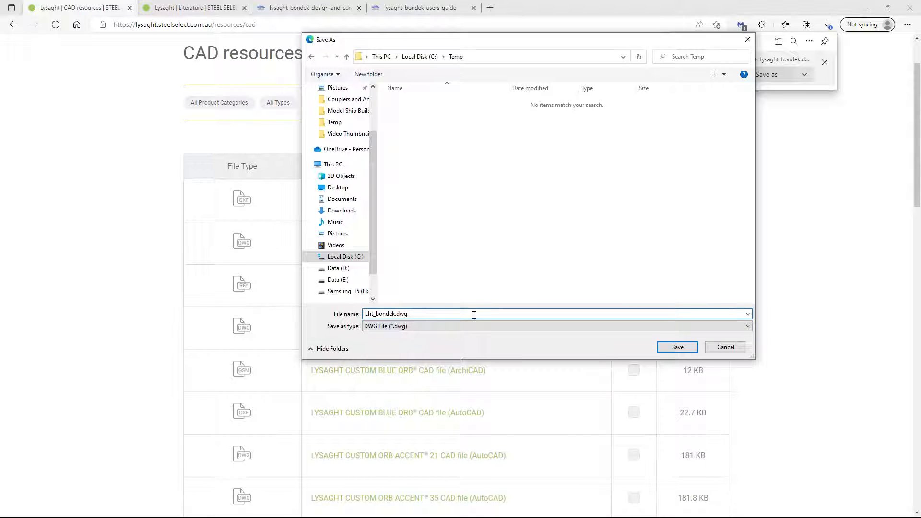
type("LBondek.dwg")
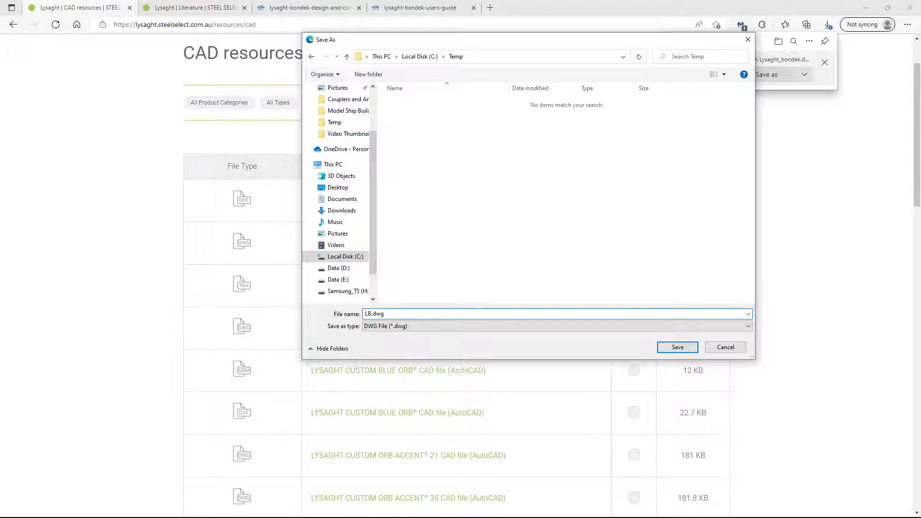
left_click(676, 346)
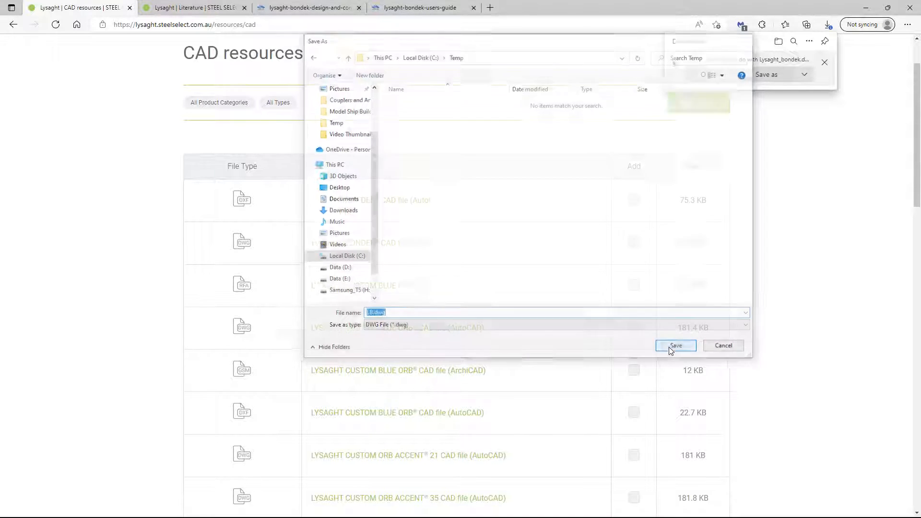
left_click(675, 345)
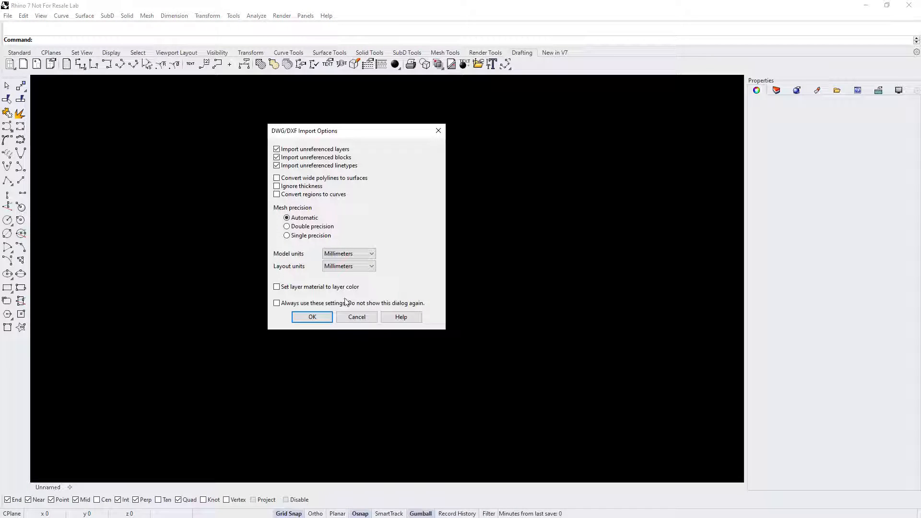
Import LB.dwg with the default DWG/DXF options and maximize the Top viewport.
left_click(312, 316)
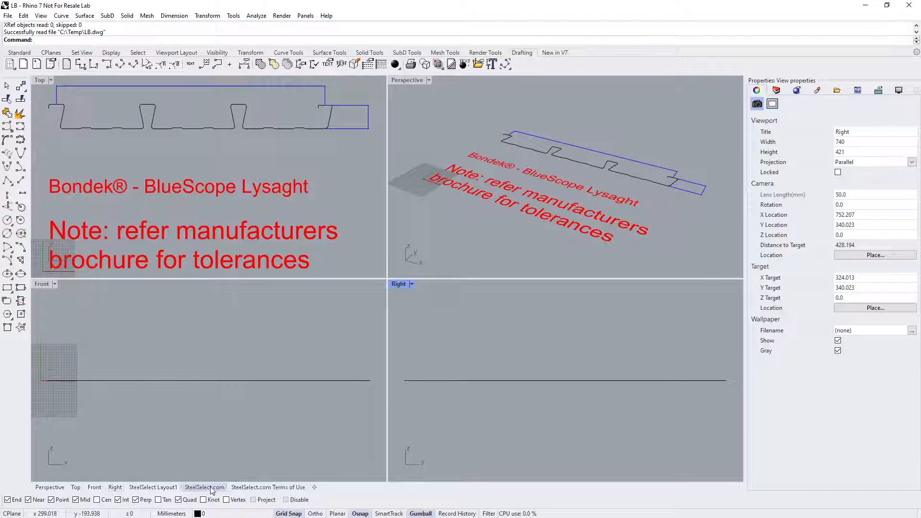
left_click(152, 487)
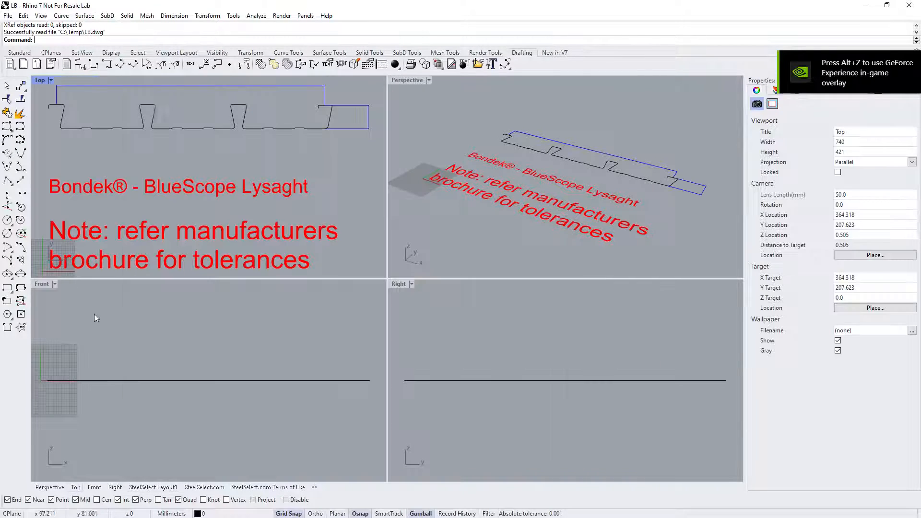
double_click(39, 80)
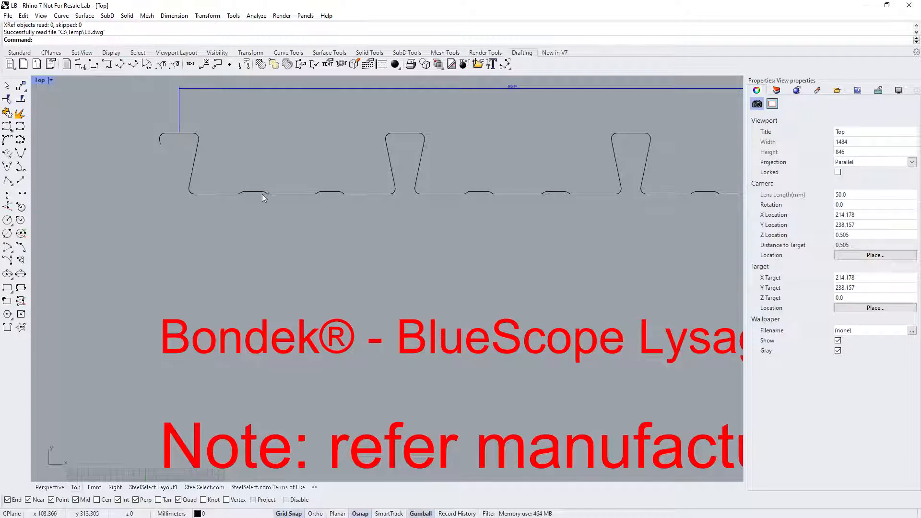
Delete the dimension and frame lines, then Join the remaining Bondek curves.
left_click(272, 190)
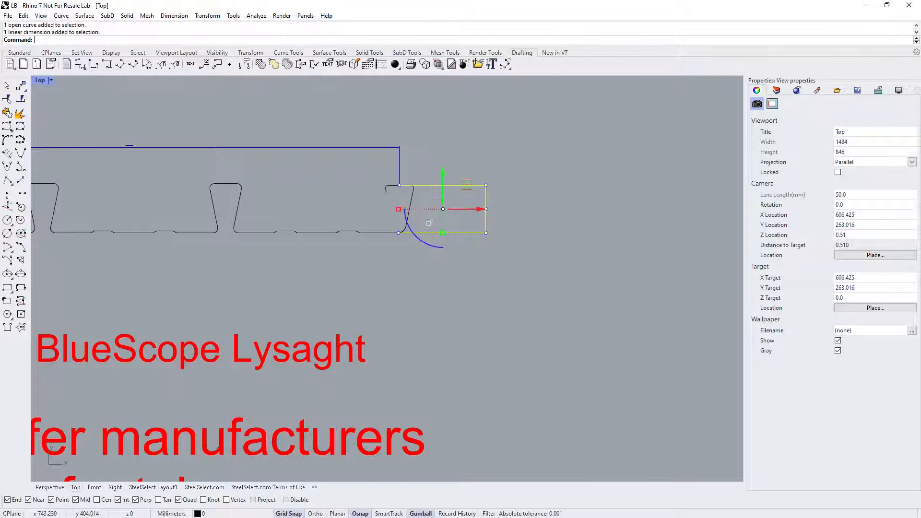
key("Delete")
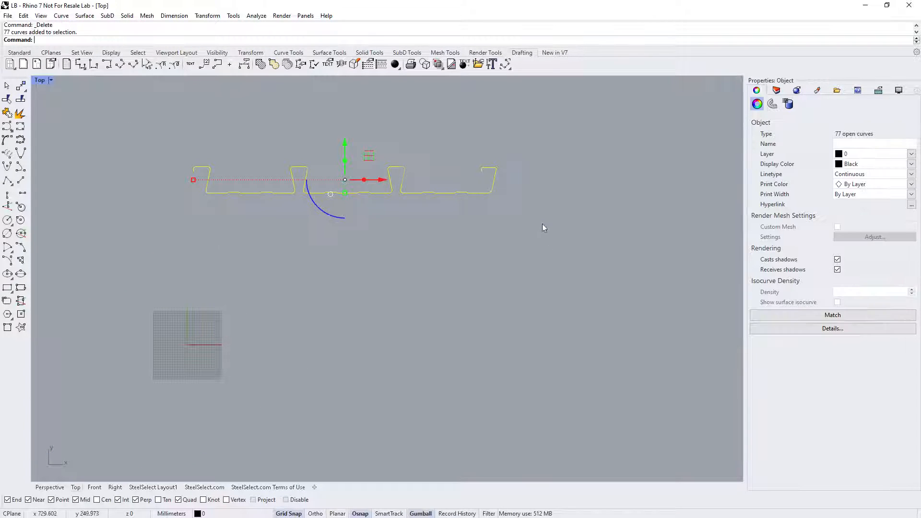
type("Join")
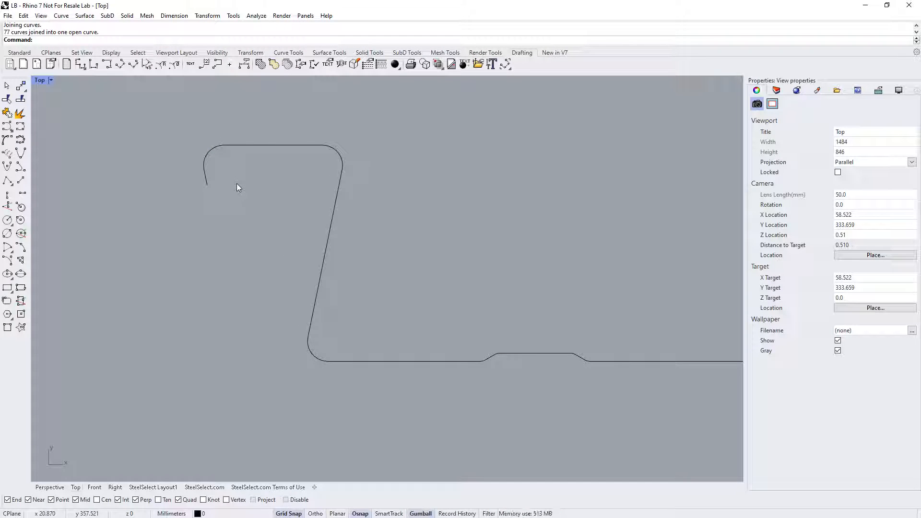
Offset the Bondek profile curve by 1 mm and join an end line to it.
type("O")
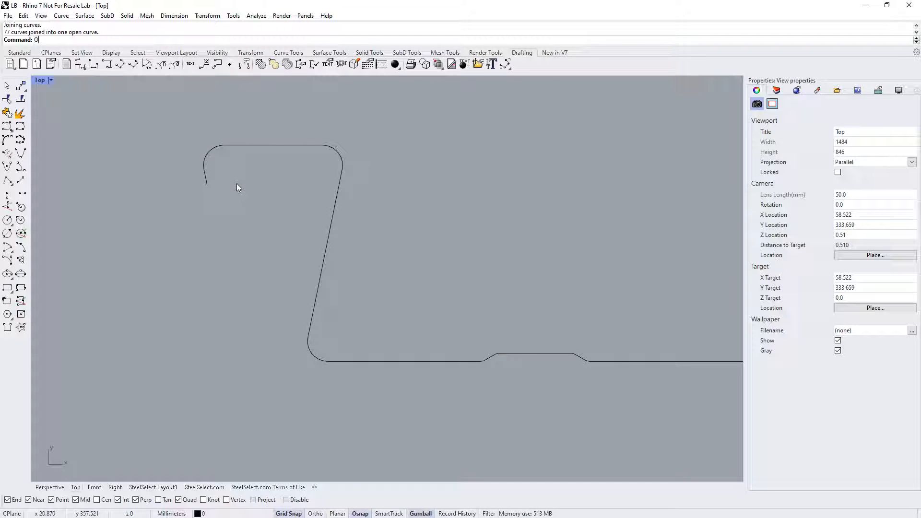
type("ffset")
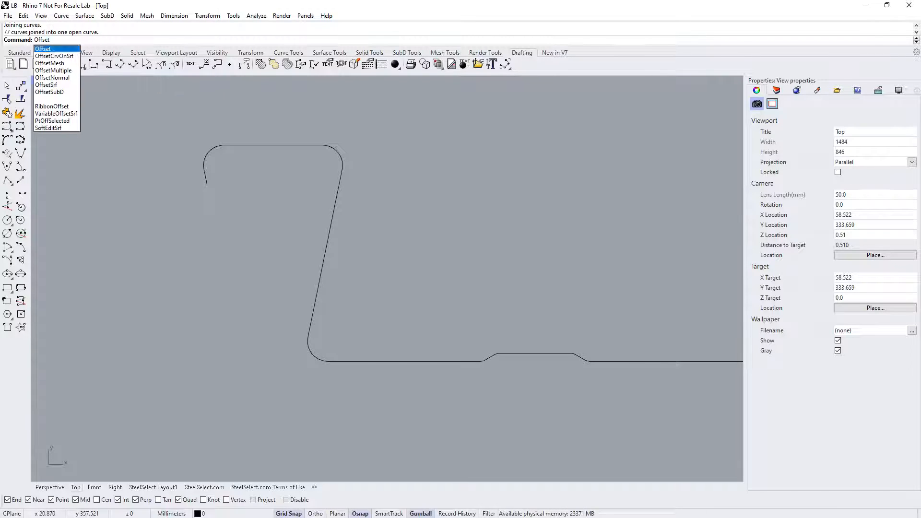
left_click(42, 48)
type("1")
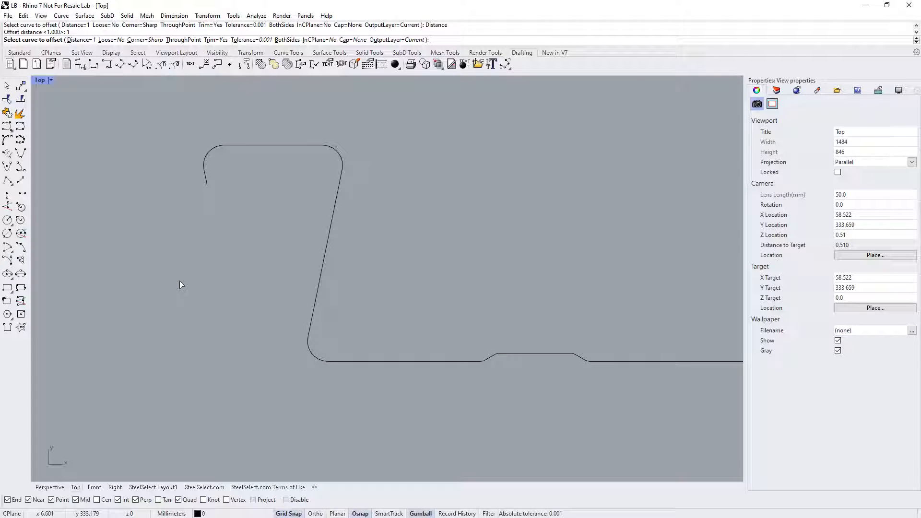
left_click(279, 150)
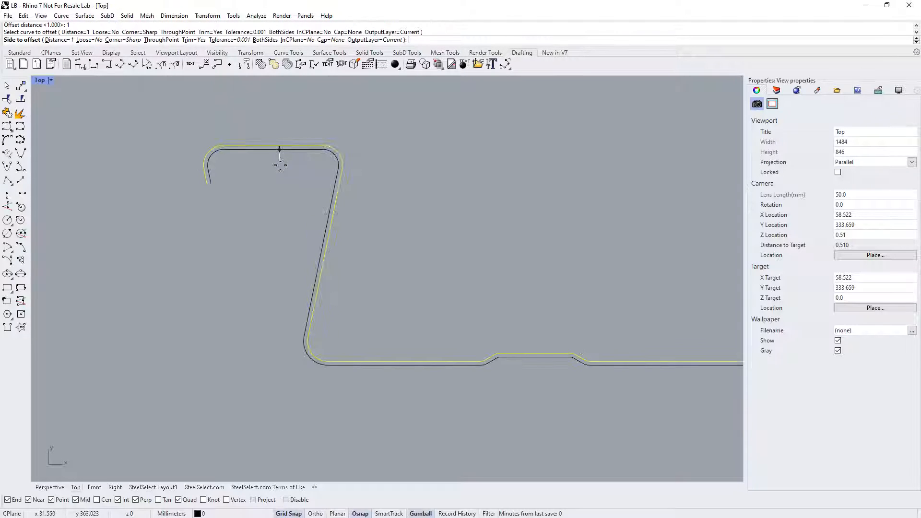
mouse_move(262, 167)
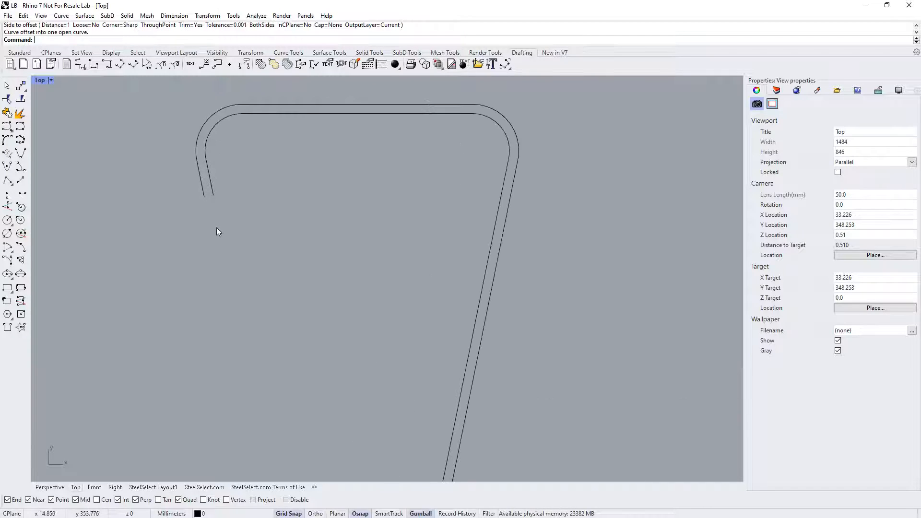
type("Line")
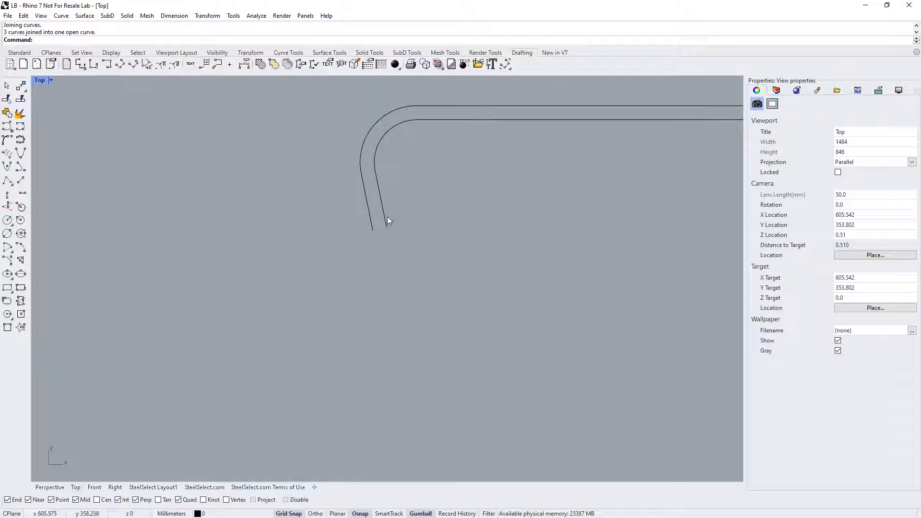
Seal the open deck profile into a closed curve with CloseCrv.
type("CL")
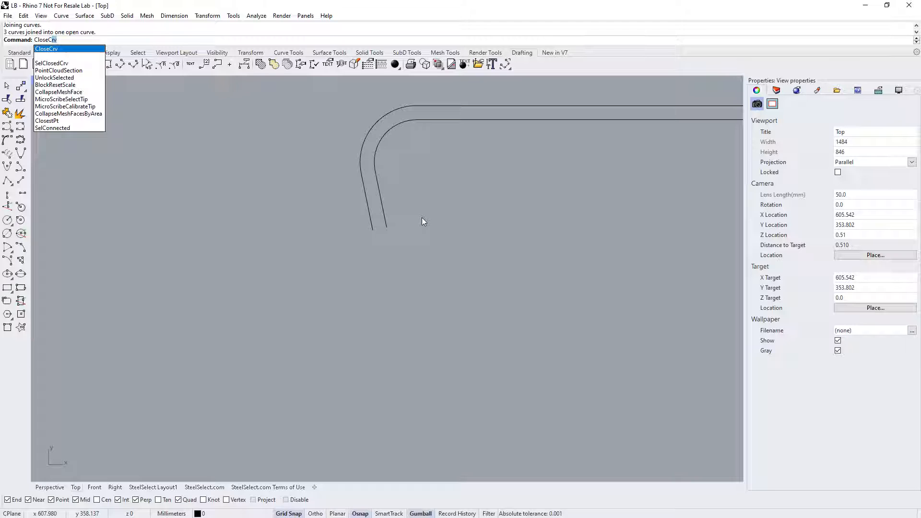
left_click(46, 49)
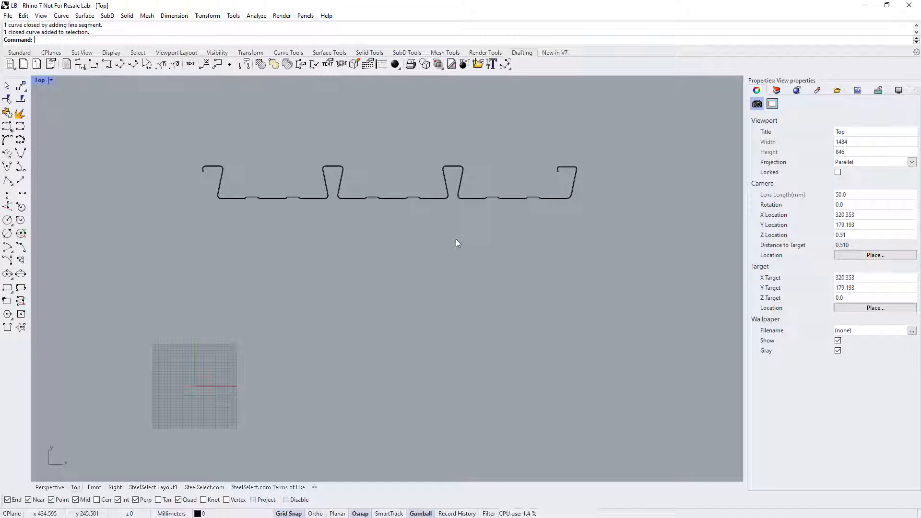
Move the profile's lower-left bounding-box corner to the origin, then delete the box.
type("BoundingBox")
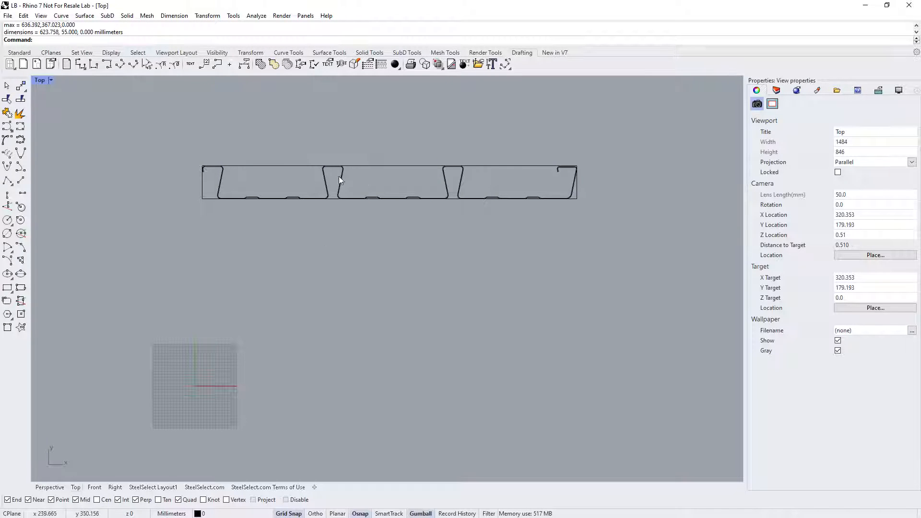
mouse_move(195, 236)
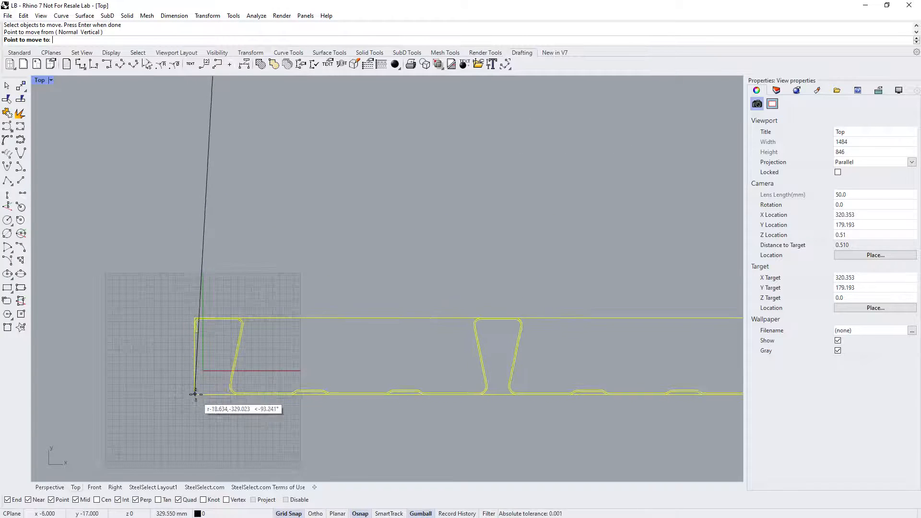
left_click(194, 395)
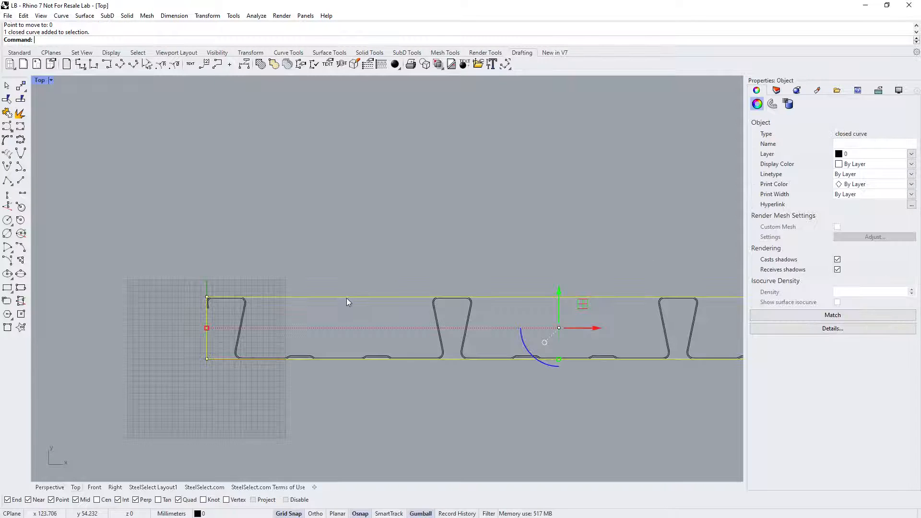
key("Delete")
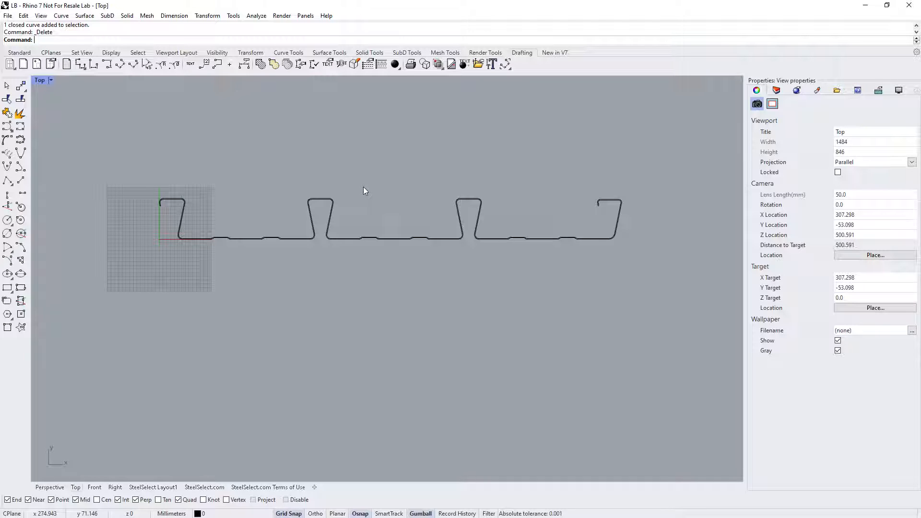
mouse_move(298, 171)
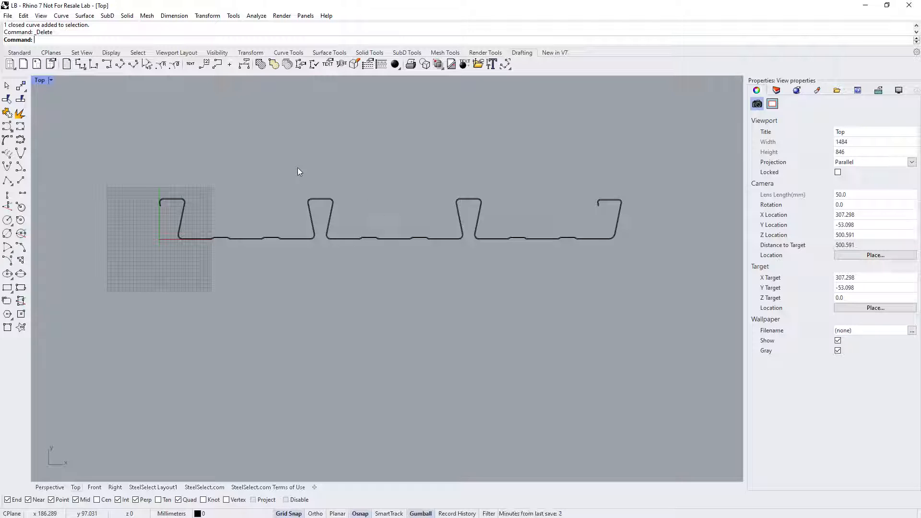
scroll("up", 3)
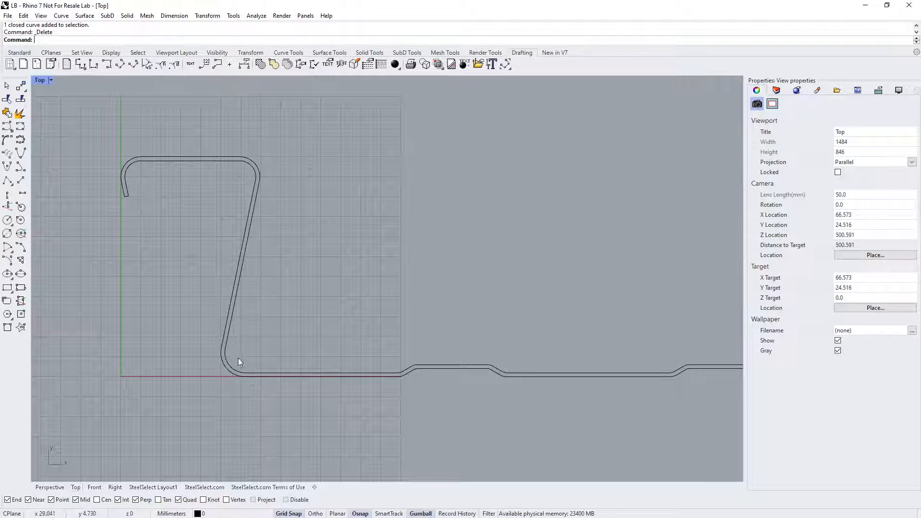
mouse_move(298, 365)
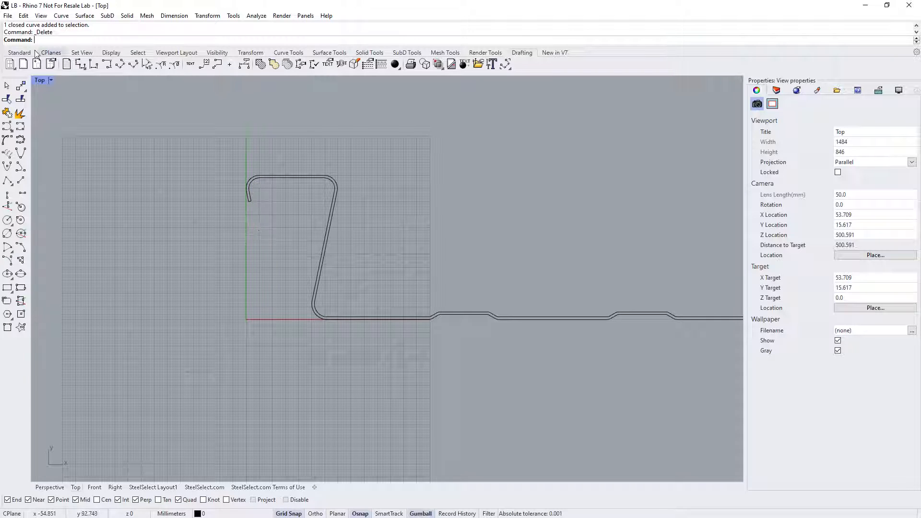
Export the Bondek profile from world origin as LBON.dwg with the R12 Natural scheme.
left_click(7, 16)
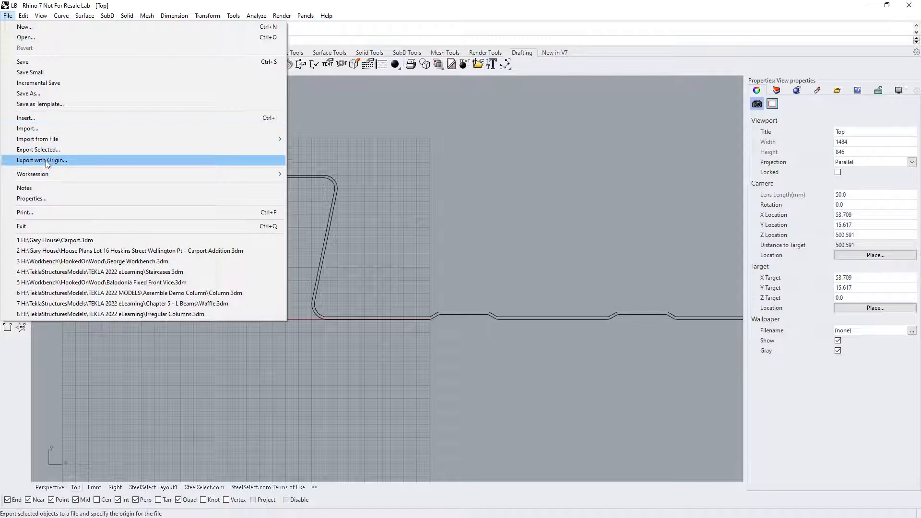
left_click(41, 160)
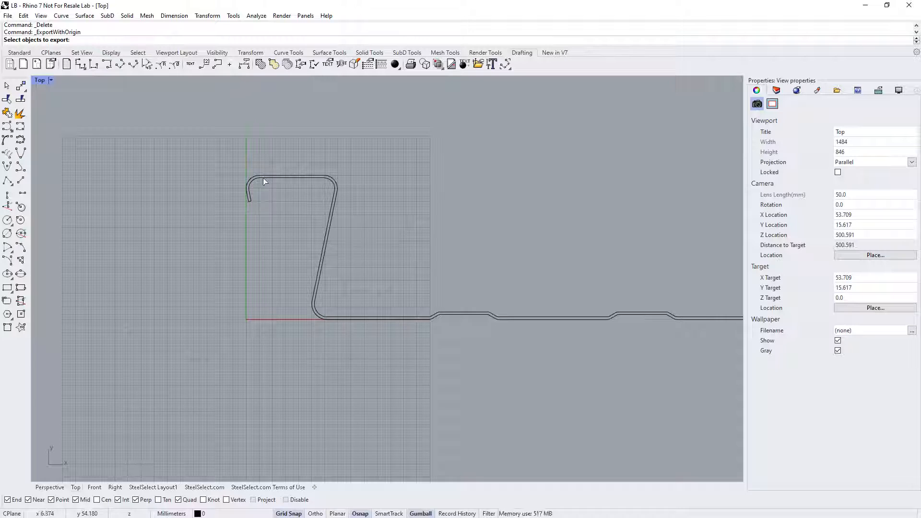
left_click(292, 241)
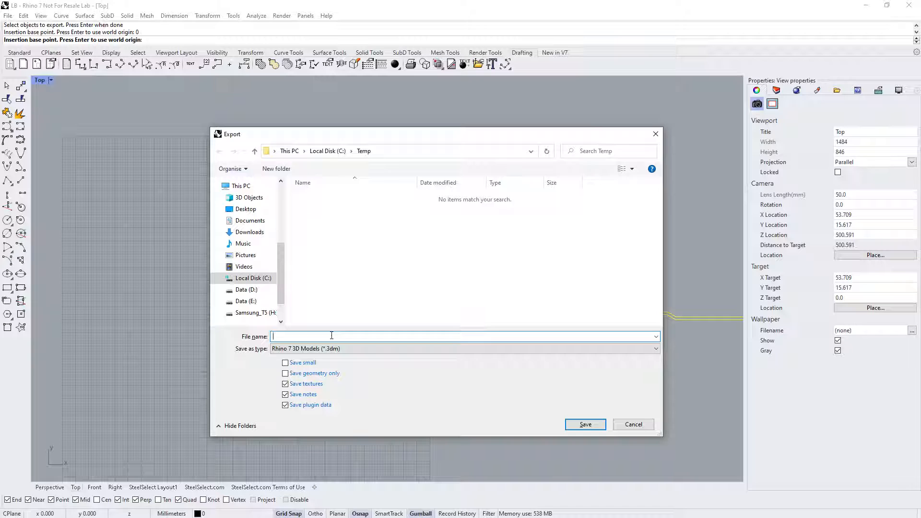
type("LB")
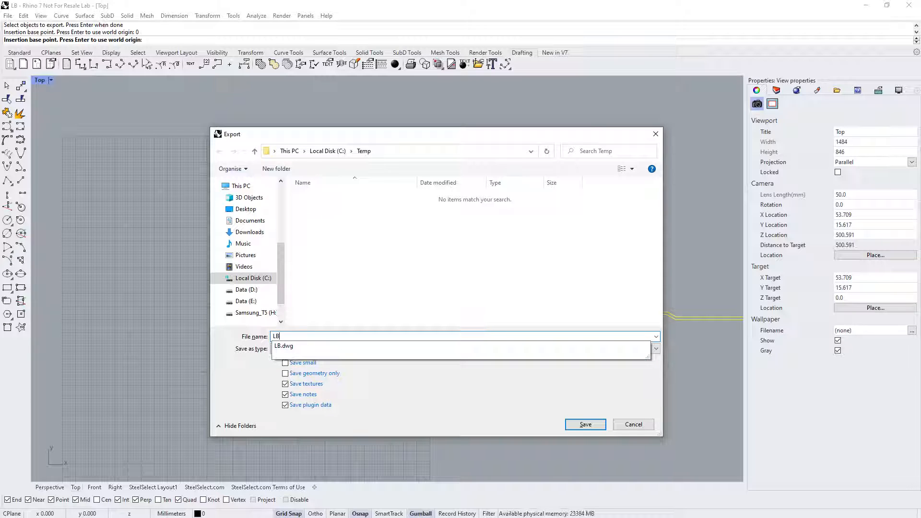
left_click(654, 348)
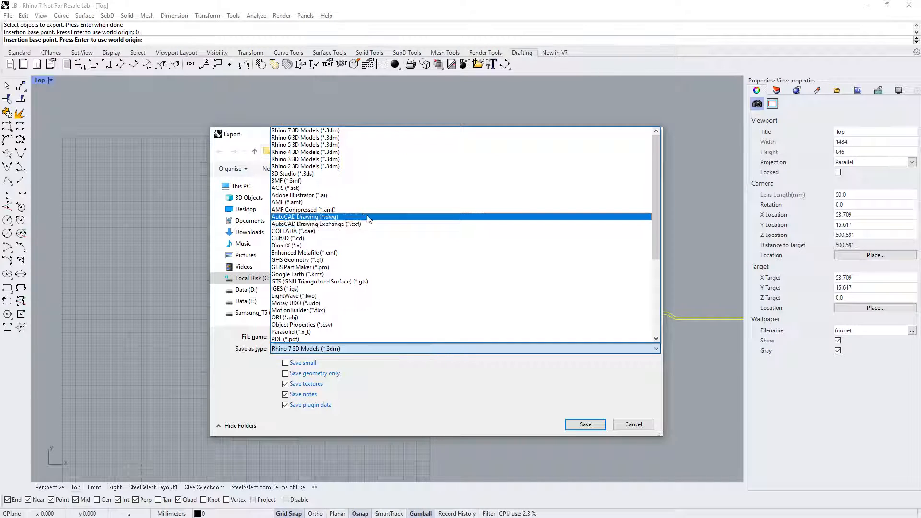
left_click(304, 216)
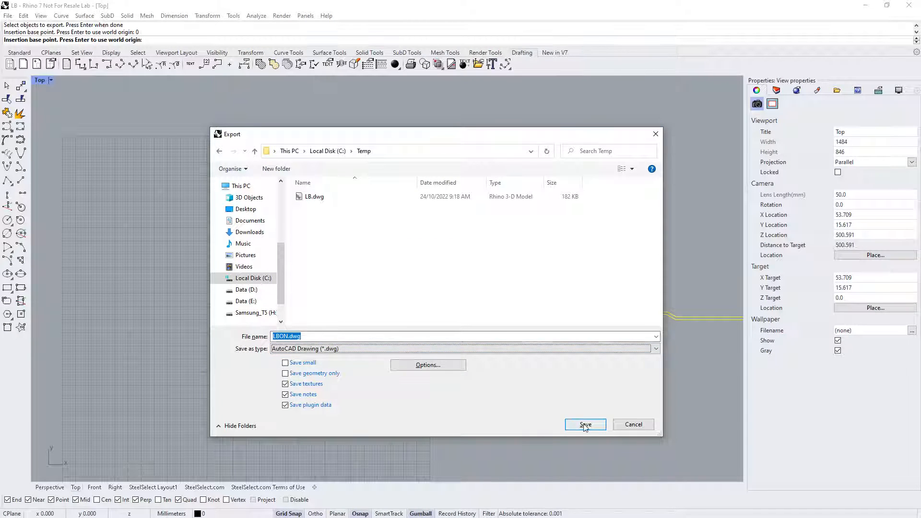
left_click(584, 424)
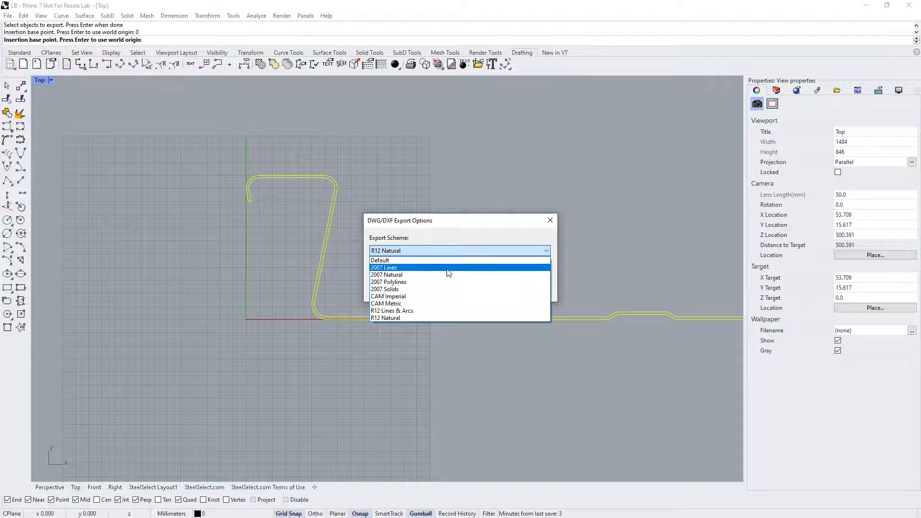
mouse_move(431, 317)
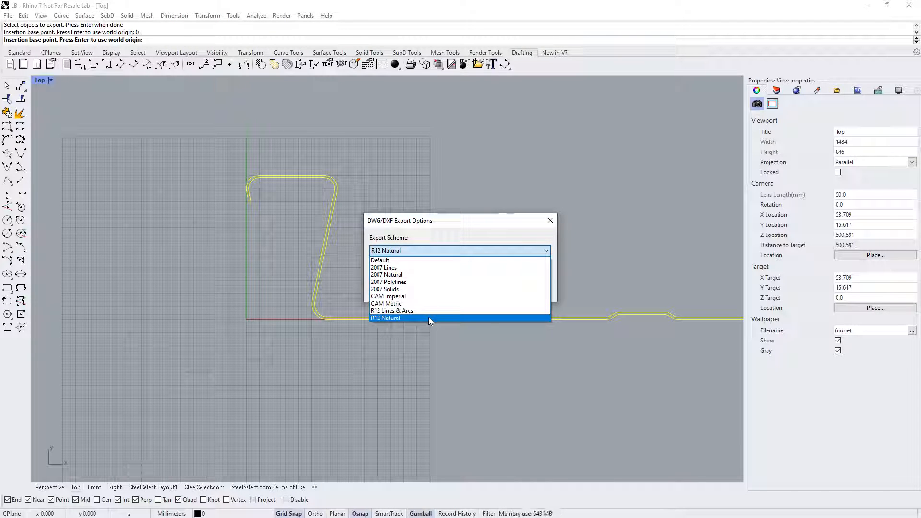
left_click(385, 317)
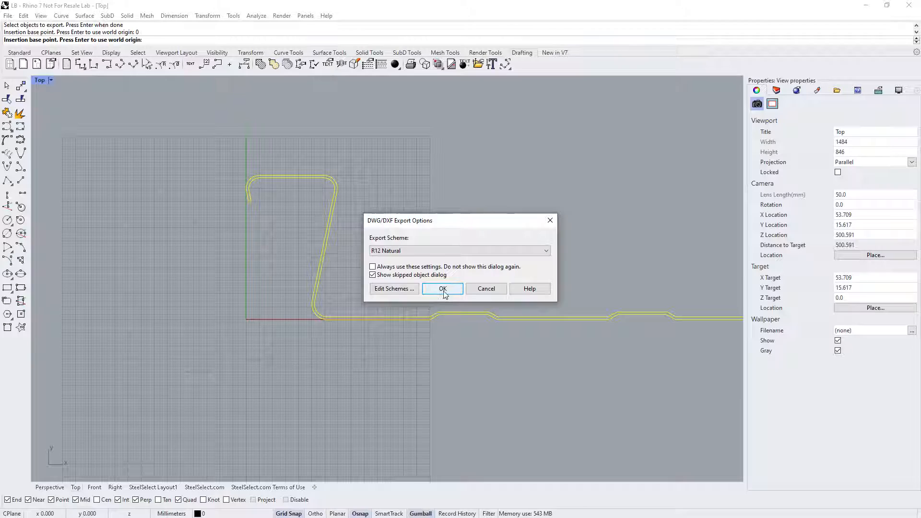
left_click(442, 288)
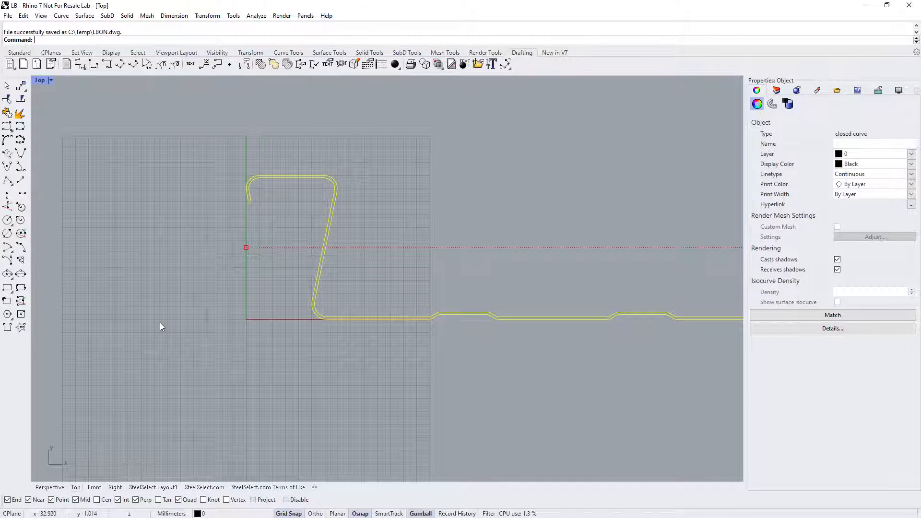
Switch to New model 3 in Tekla Structures, briefly opening and closing the profile catalog.
key("alt+tab")
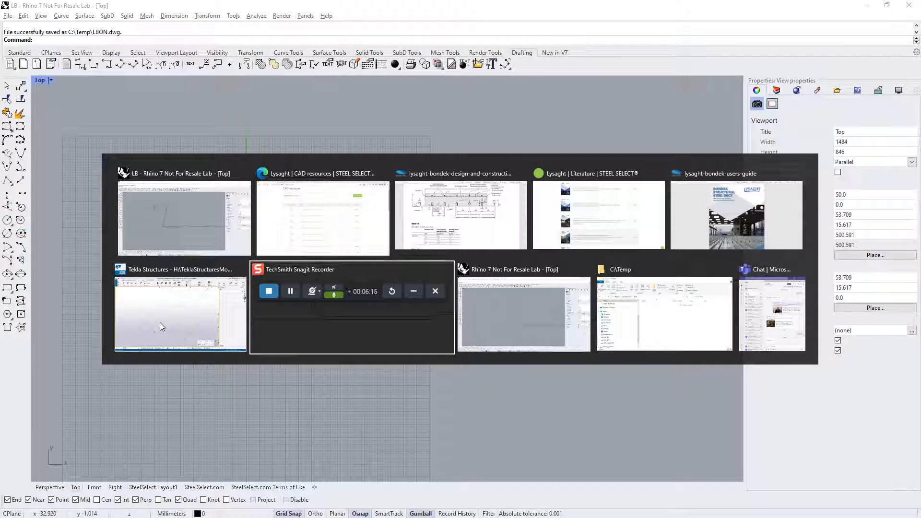
left_click(181, 315)
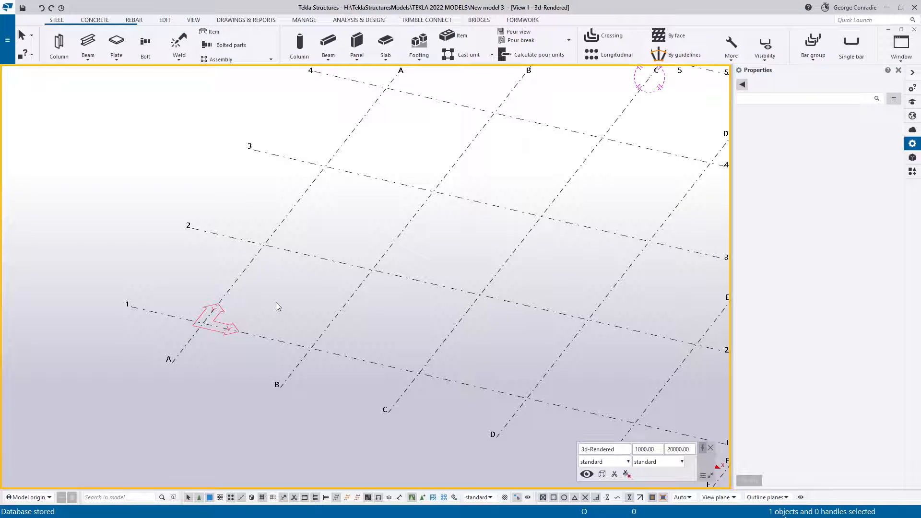
mouse_move(33, 69)
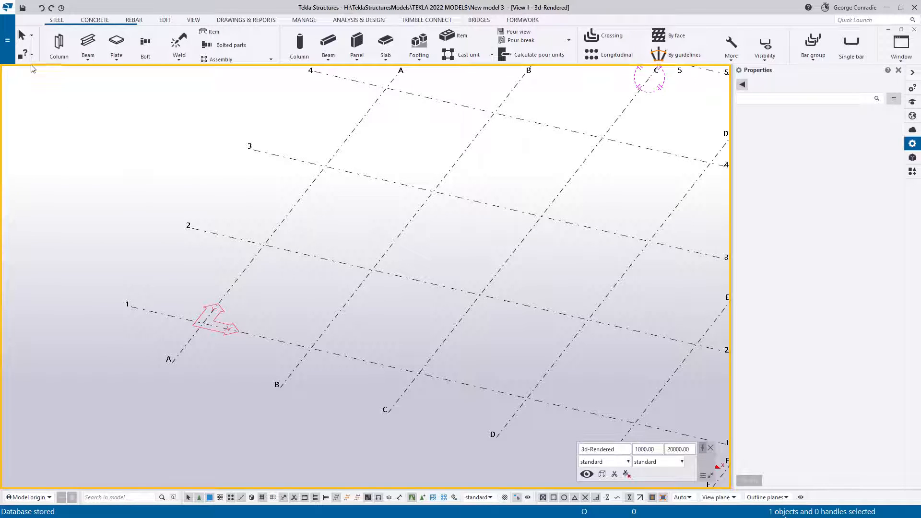
left_click(7, 39)
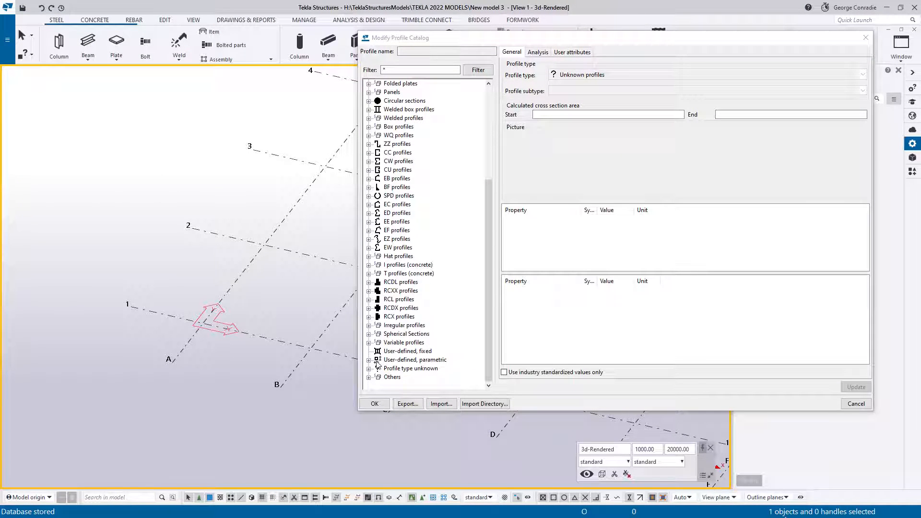
left_click(408, 350)
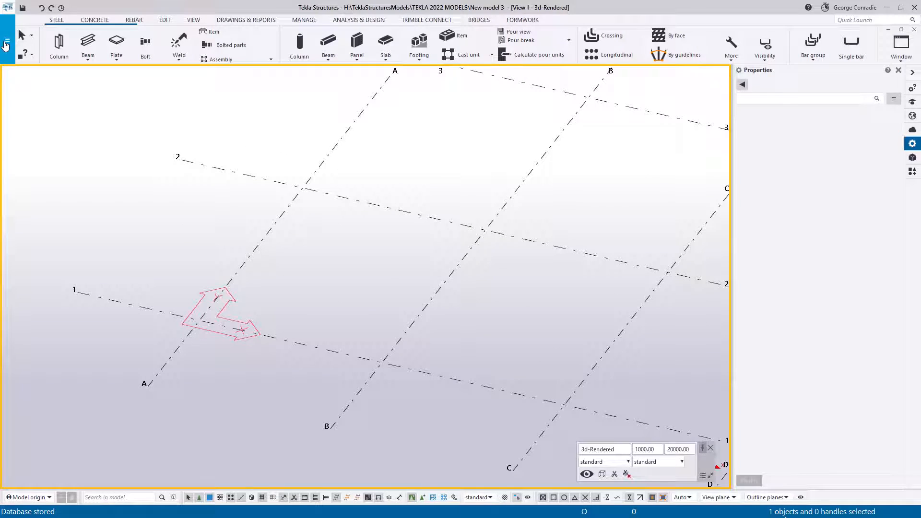
Start Define cross section using DWG file from the File menu's profile catalogs.
left_click(7, 7)
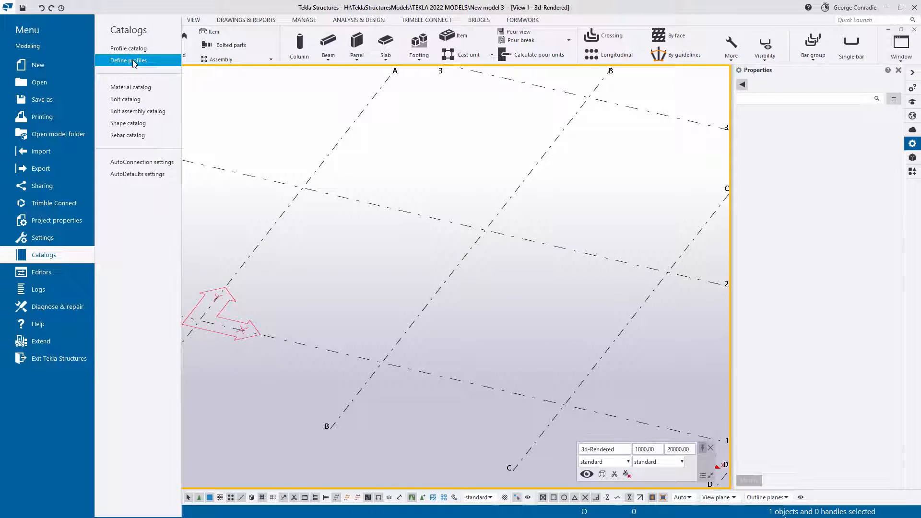
left_click(128, 60)
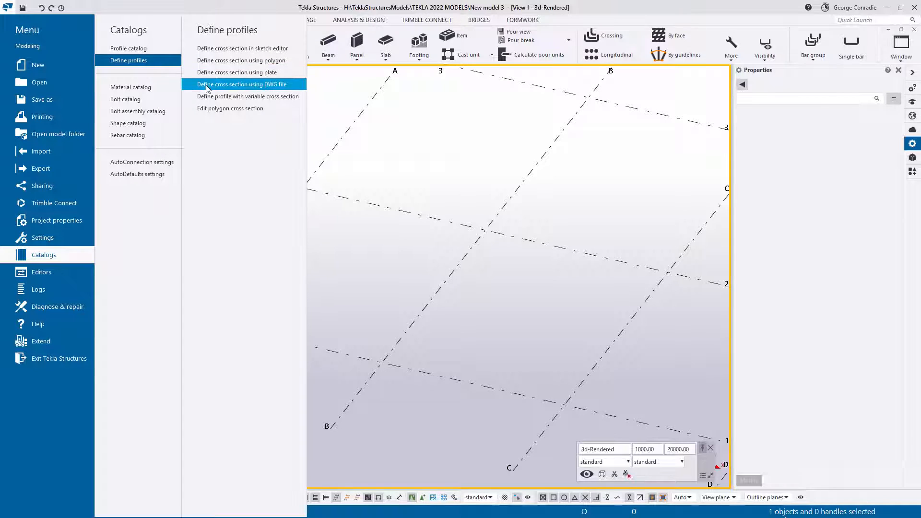
mouse_move(274, 88)
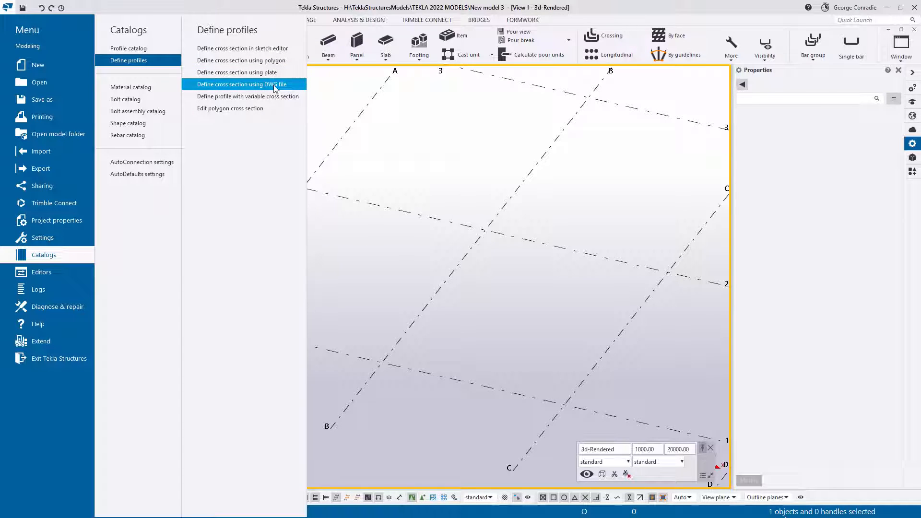
left_click(241, 83)
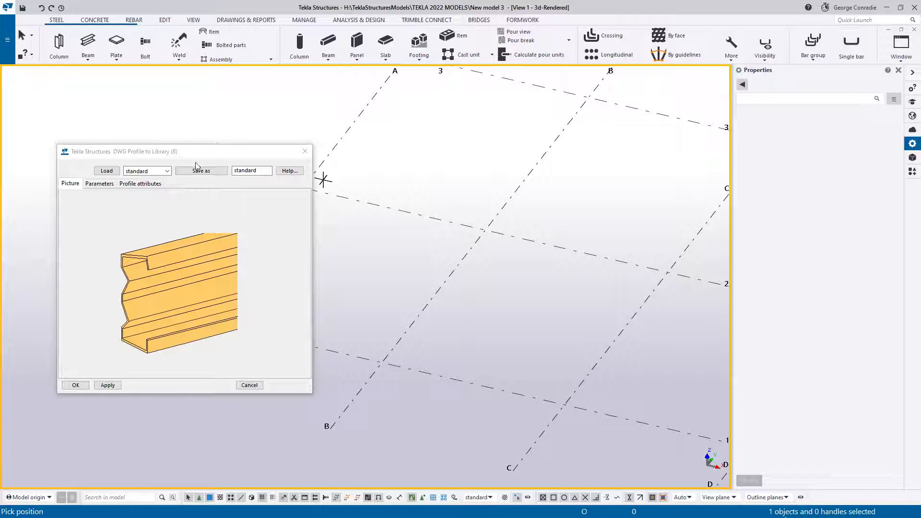
mouse_move(180, 268)
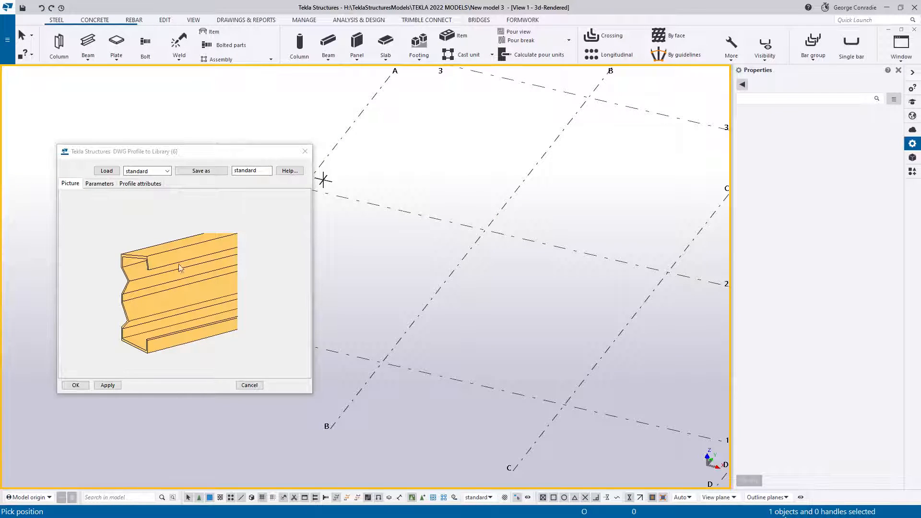
mouse_move(108, 204)
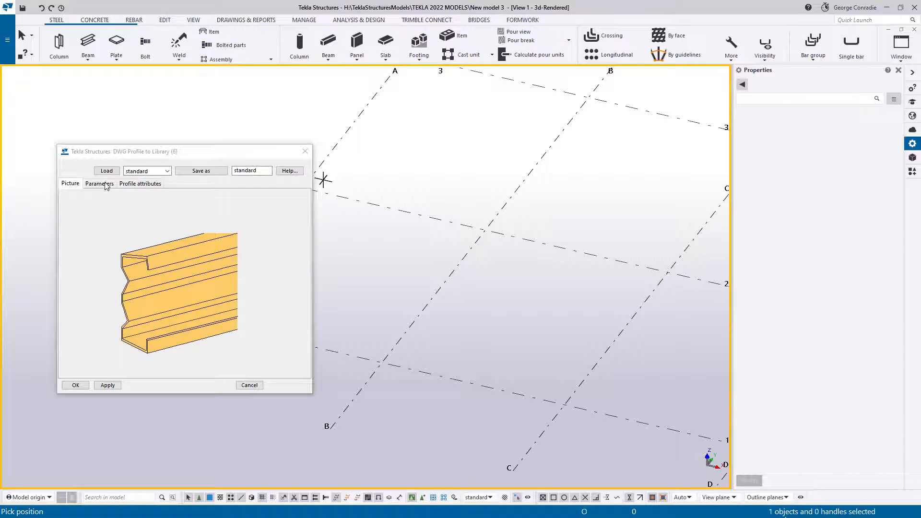
On the Parameters tab, browse to the C:\Temp folder.
left_click(99, 183)
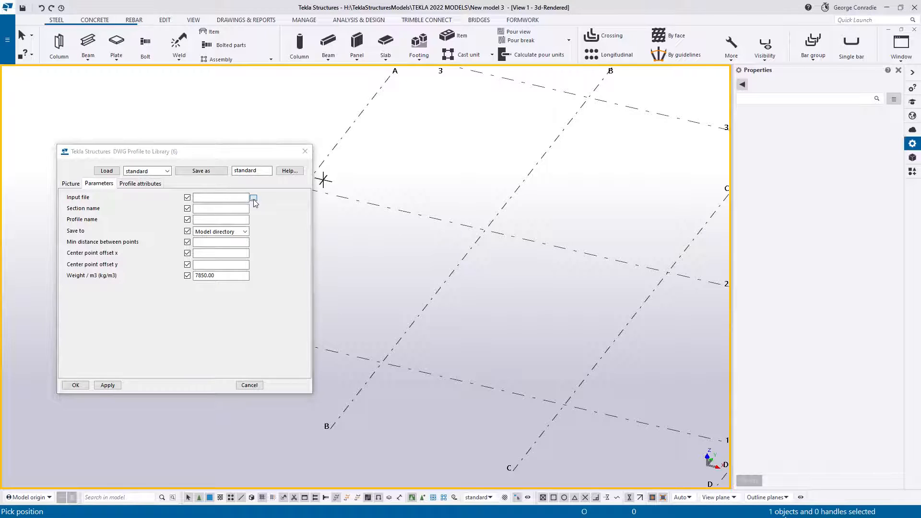
left_click(253, 197)
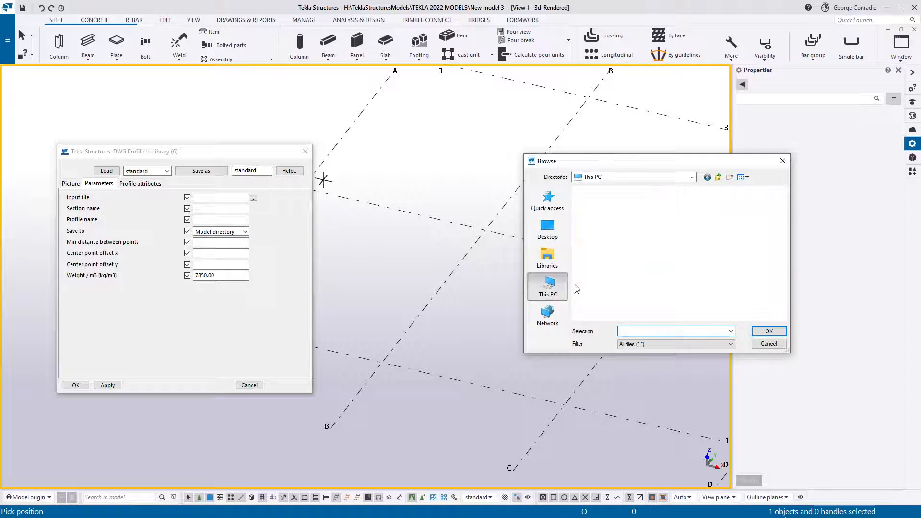
left_click(547, 287)
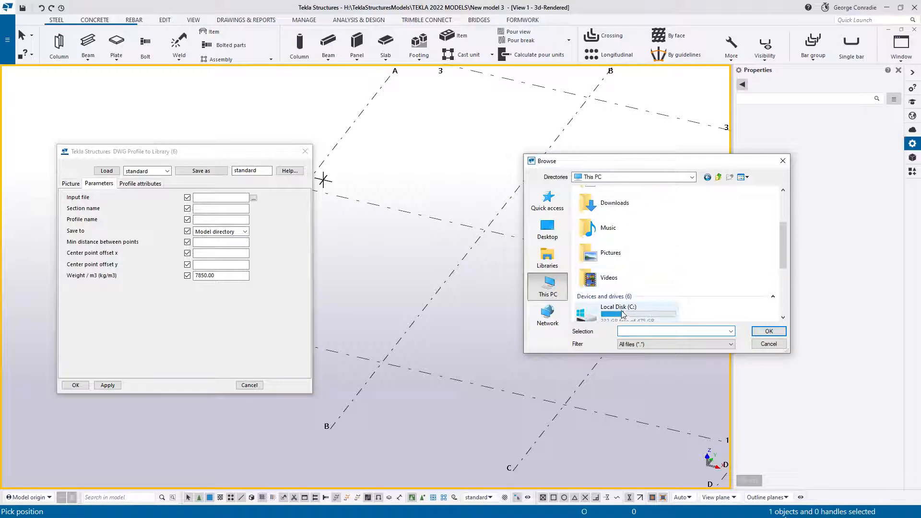
double_click(617, 307)
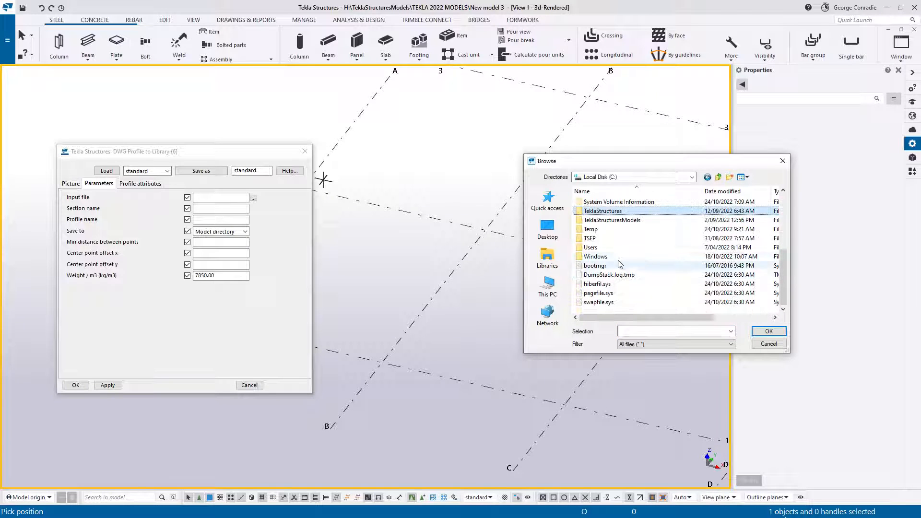
double_click(591, 229)
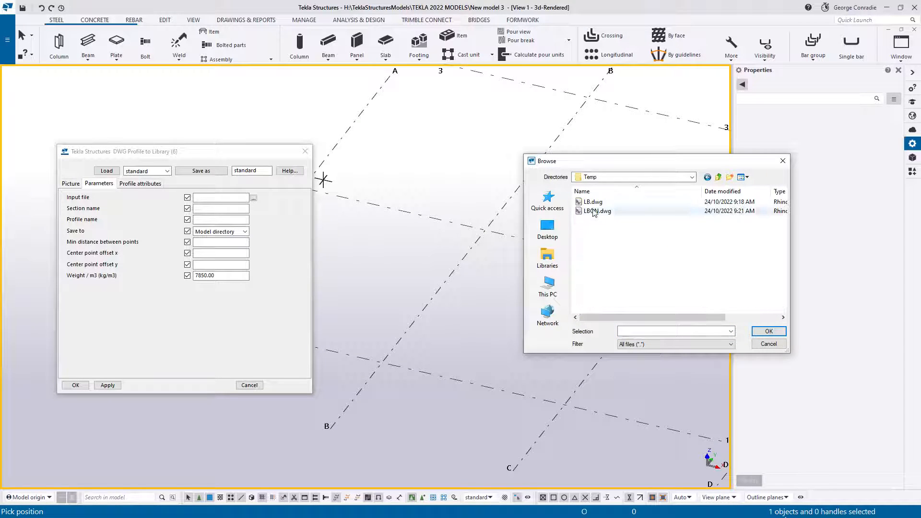
Select LBON.dwg as the source drawing.
left_click(596, 211)
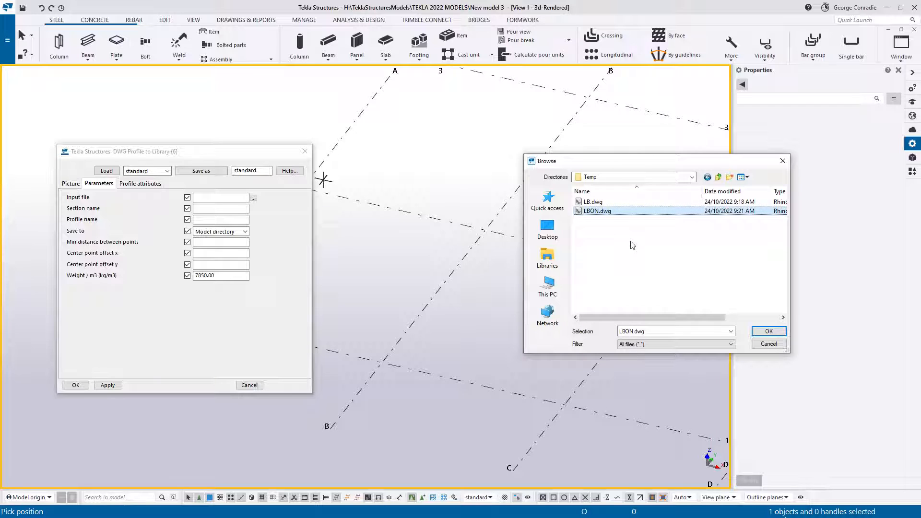
mouse_move(596, 211)
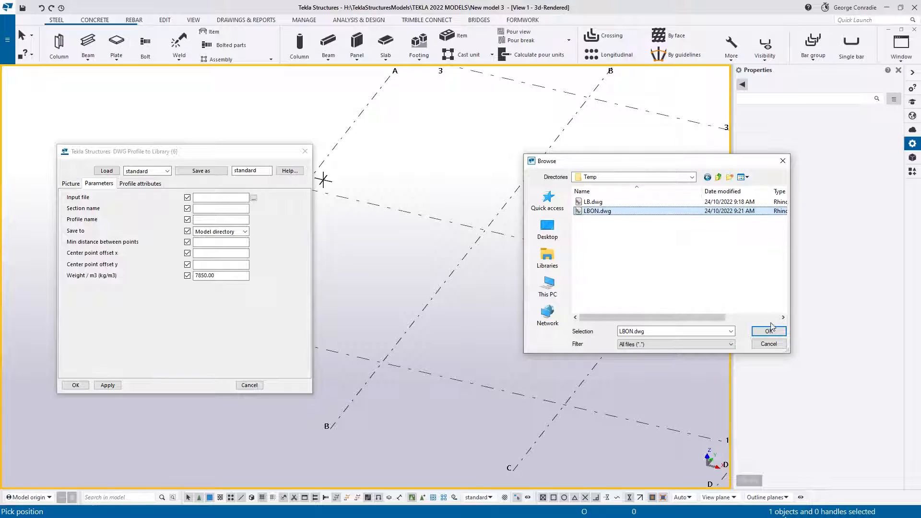
Name section and profile LB, set profile type to '?', and create the profile.
left_click(769, 330)
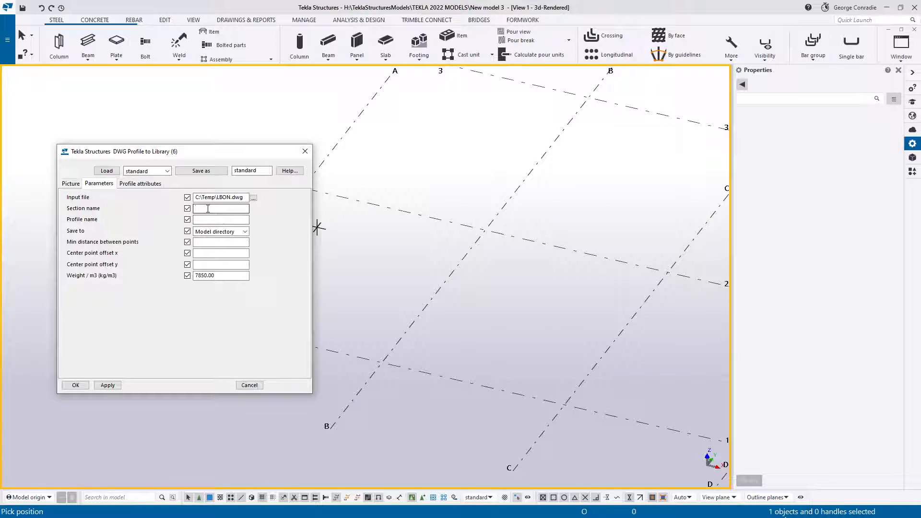
type("LB")
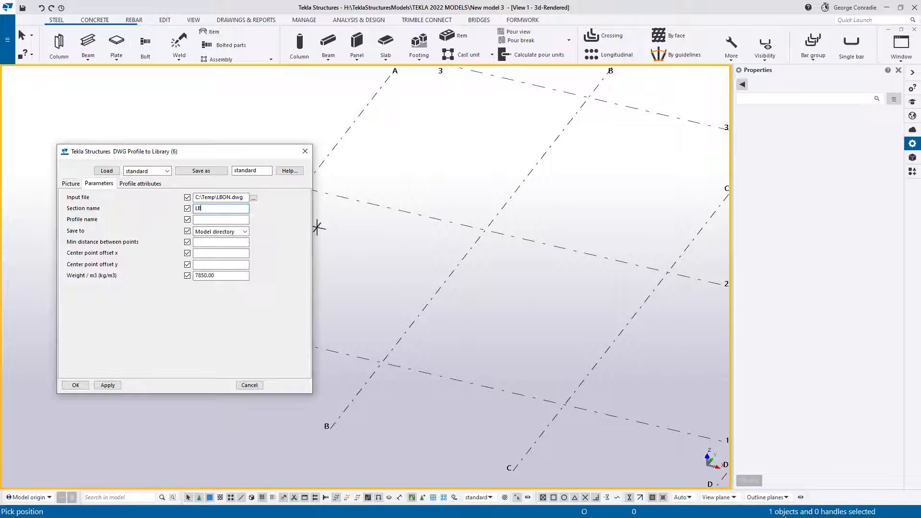
left_click(220, 219)
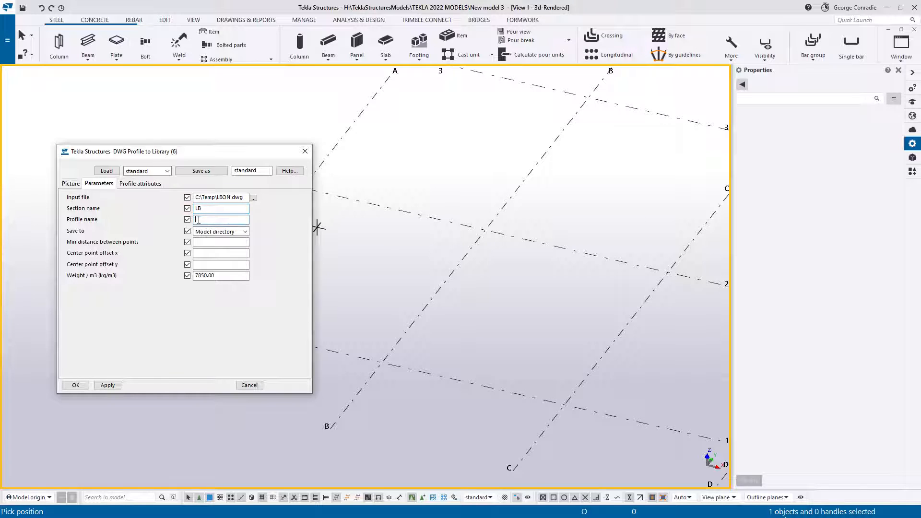
type("LB")
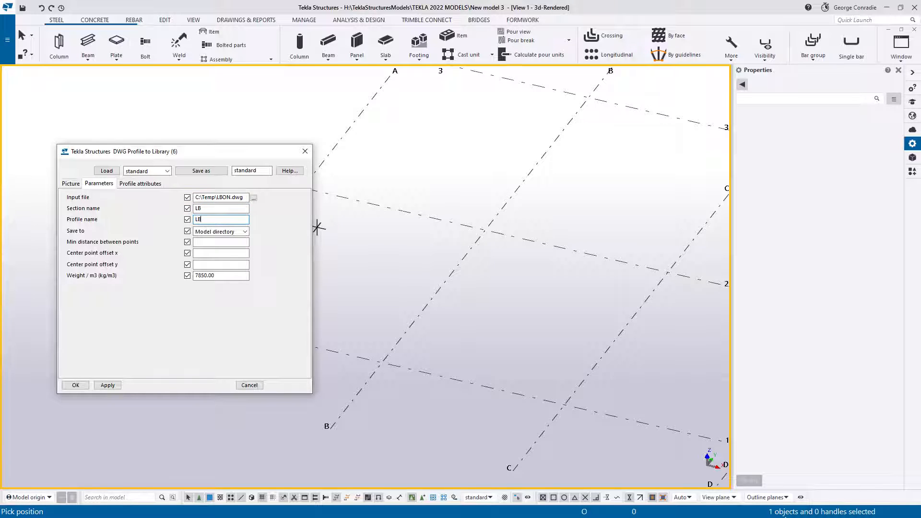
left_click(140, 183)
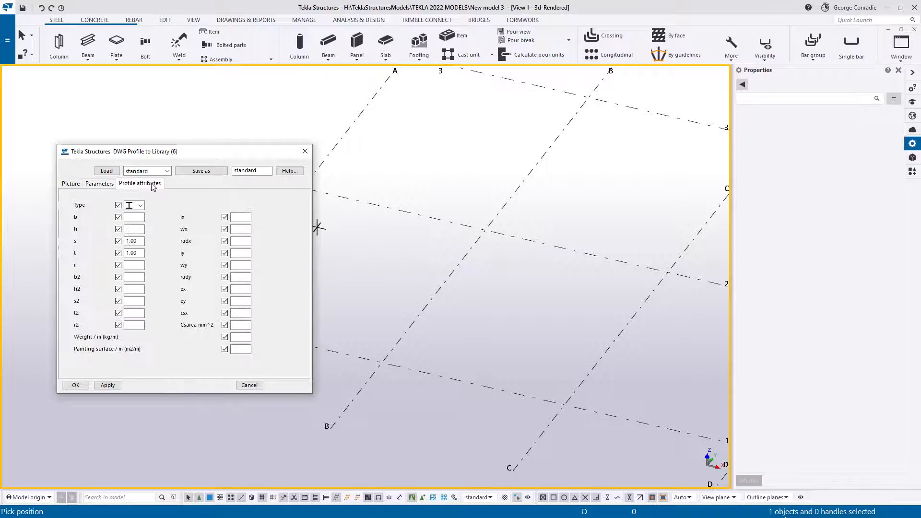
left_click(141, 205)
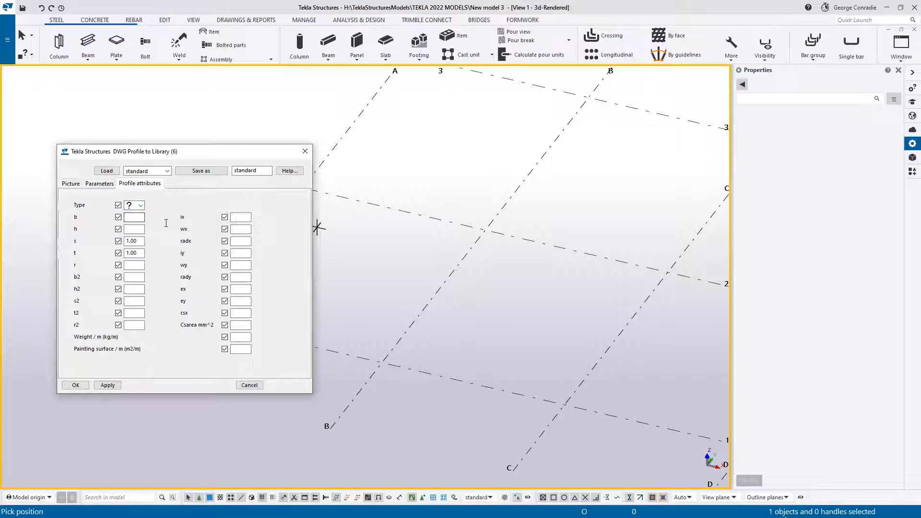
left_click(107, 384)
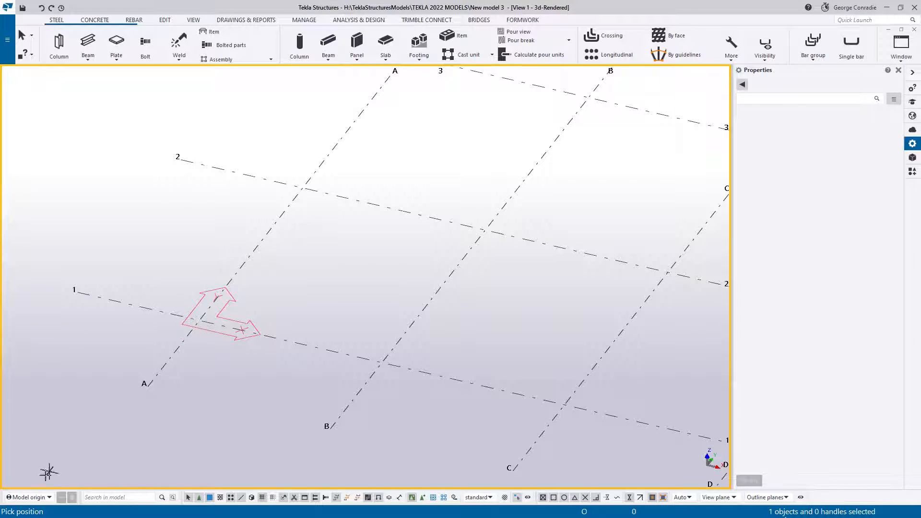
mouse_move(198, 321)
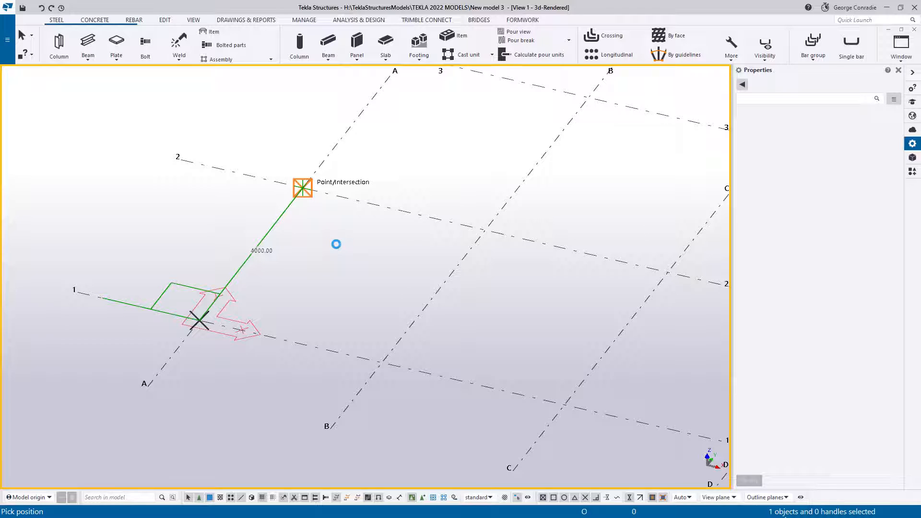
End the LB deck sheet at the grid A/2 intersection.
left_click(301, 188)
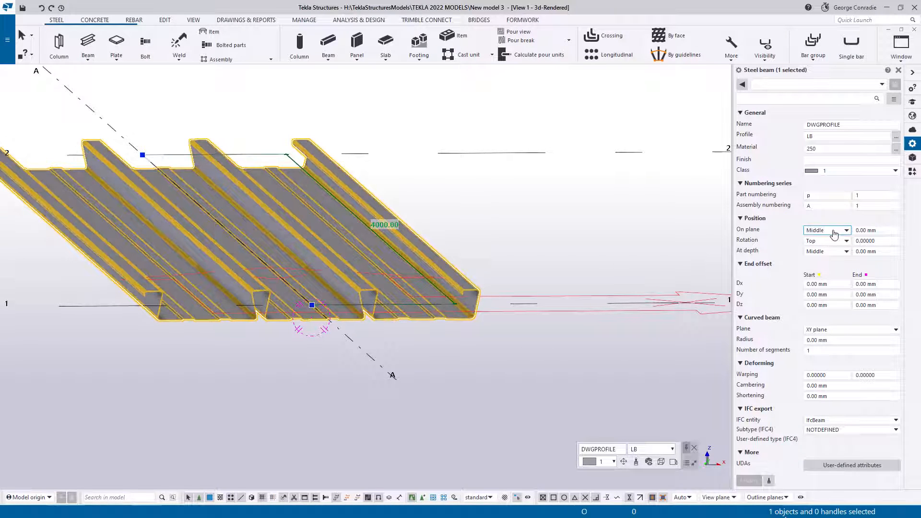
Set the LB sheet to Right on plane and Front at depth, and apply it.
left_click(845, 229)
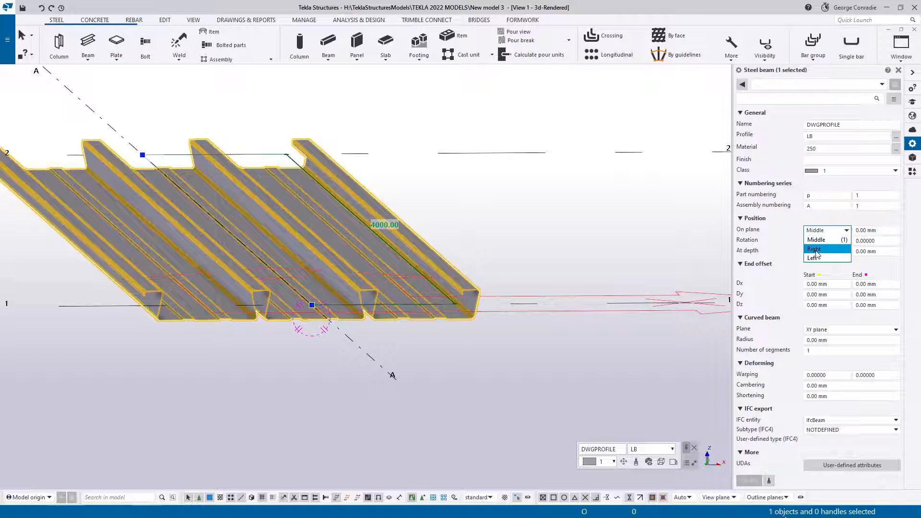
left_click(813, 248)
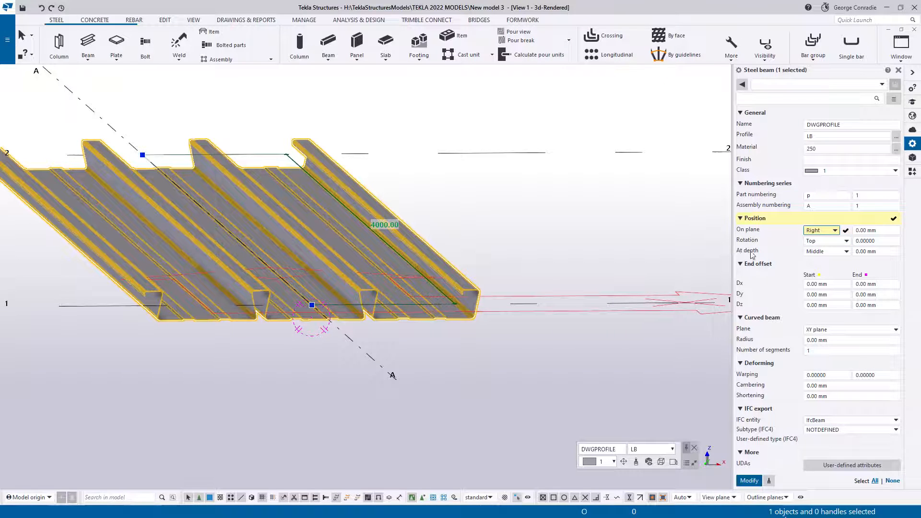
left_click(845, 251)
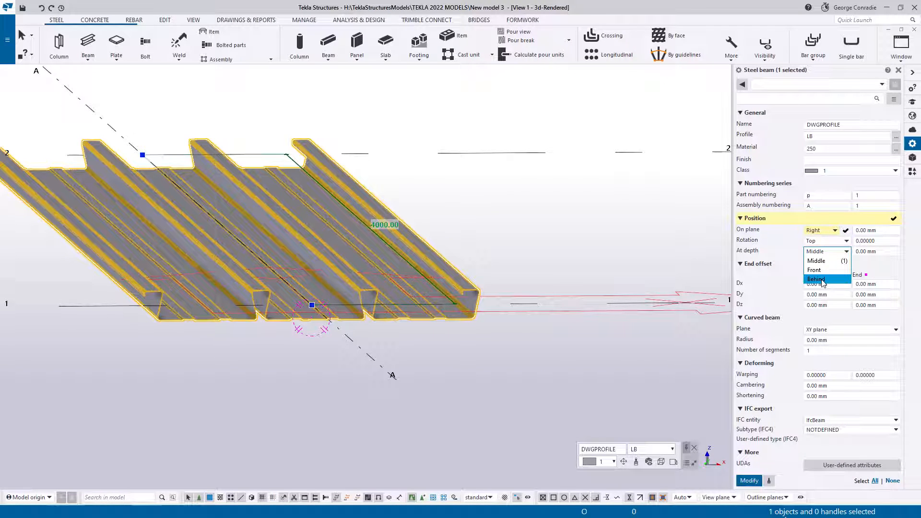
left_click(816, 270)
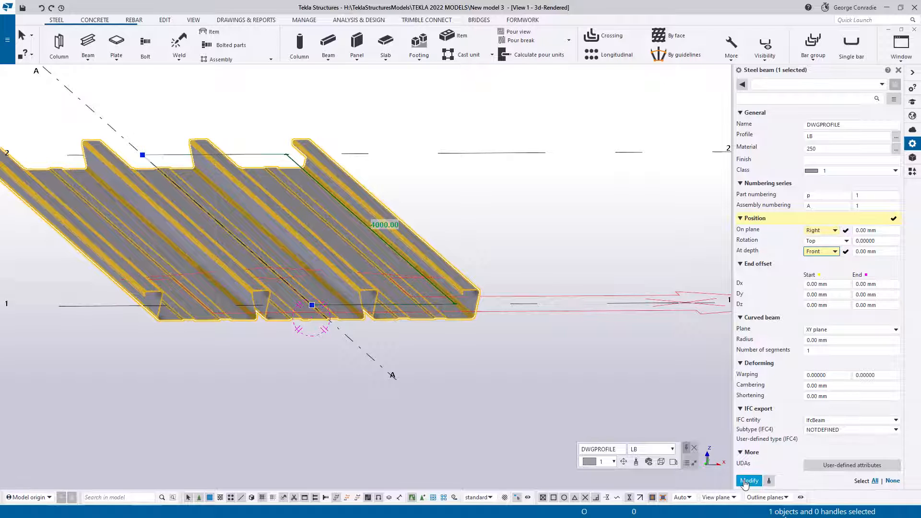
left_click(748, 481)
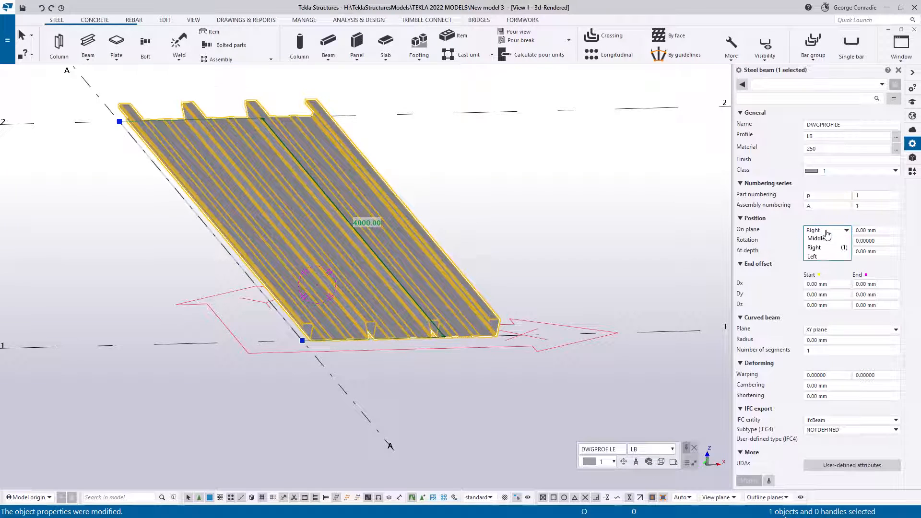
left_click(812, 256)
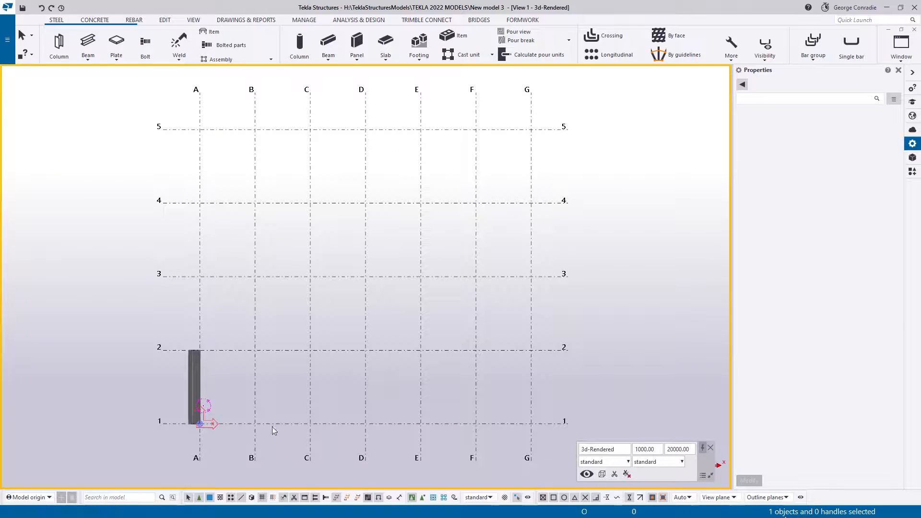
Copy the LB deck sheet 590 mm along X.
scroll("up", 3)
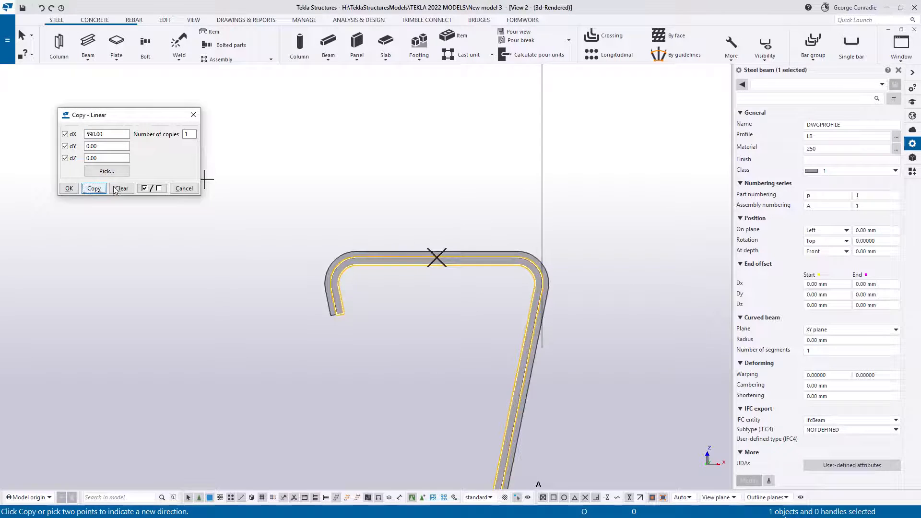
left_click(121, 188)
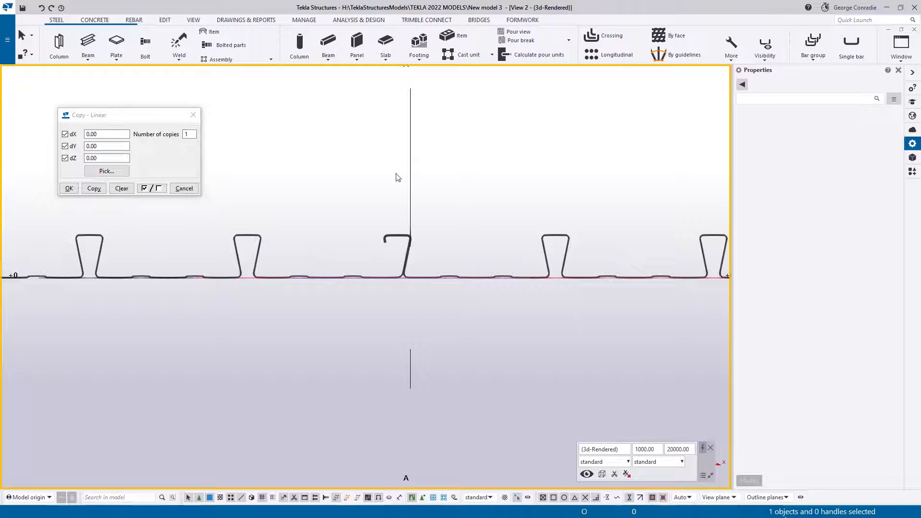
mouse_move(393, 267)
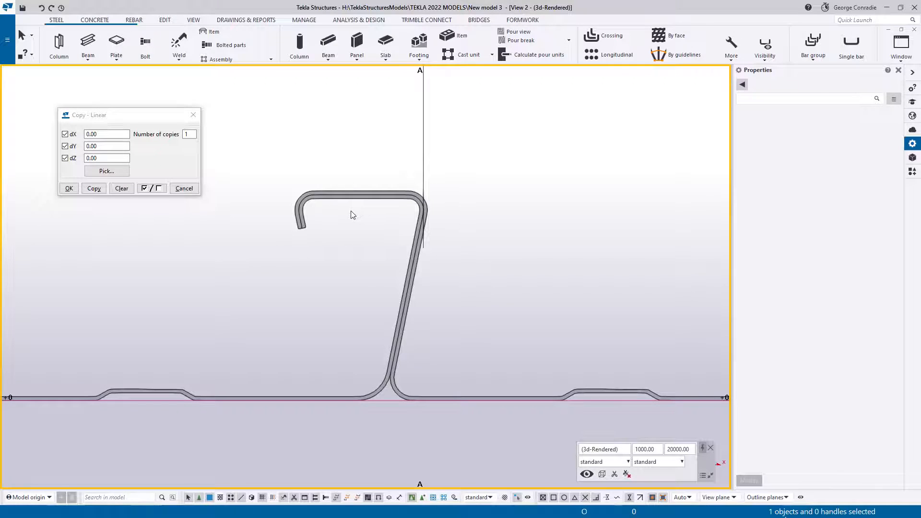
mouse_move(342, 210)
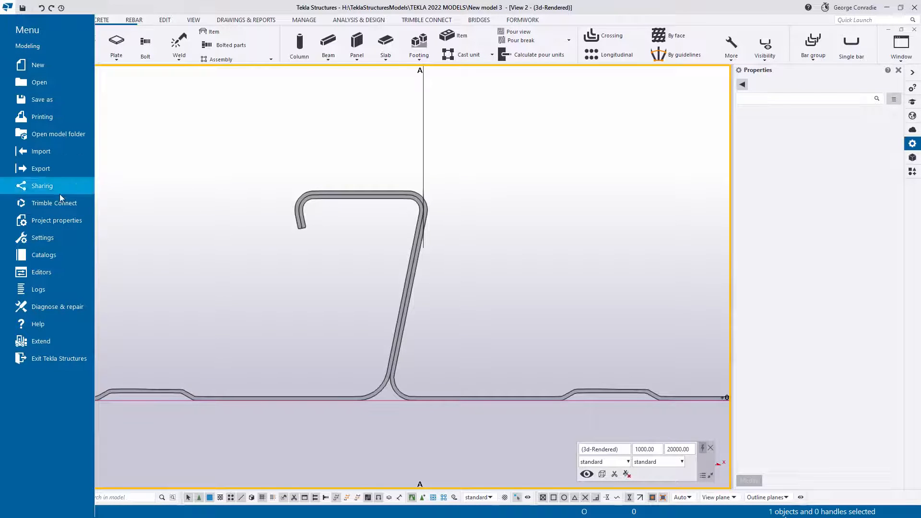
left_click(44, 254)
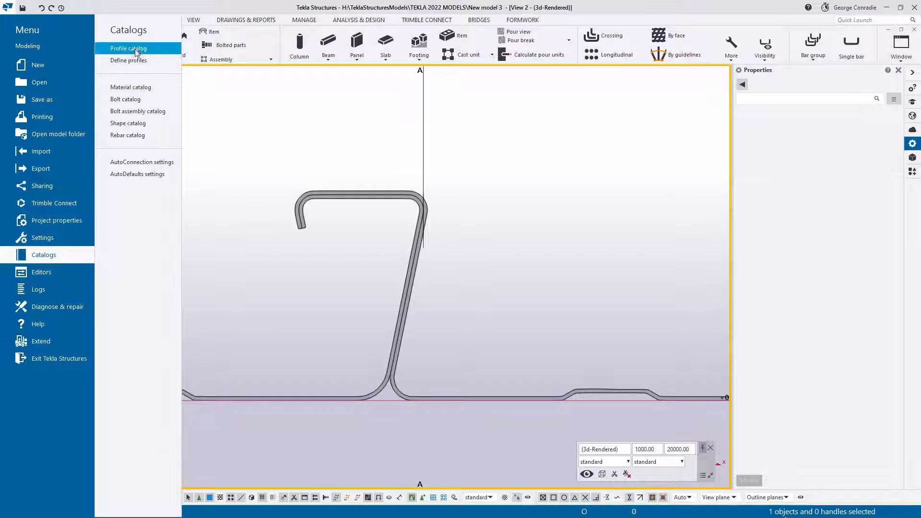
left_click(128, 48)
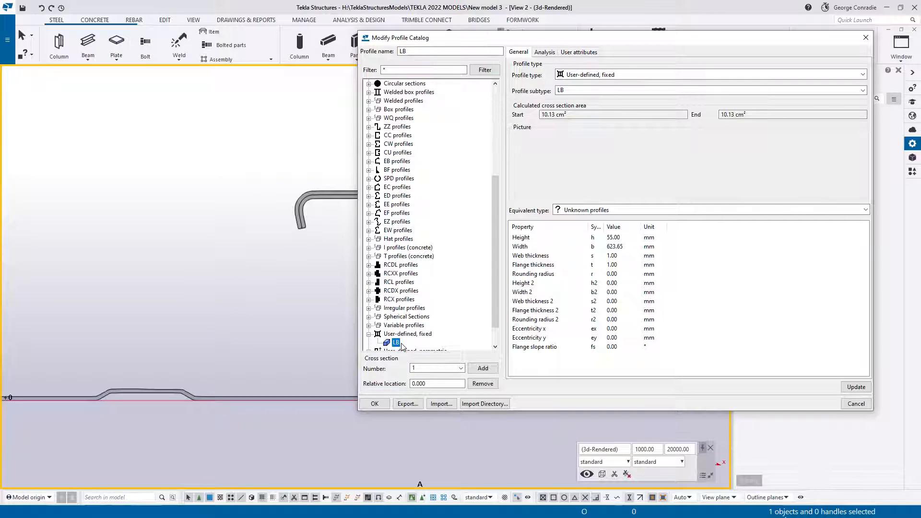
mouse_move(562, 319)
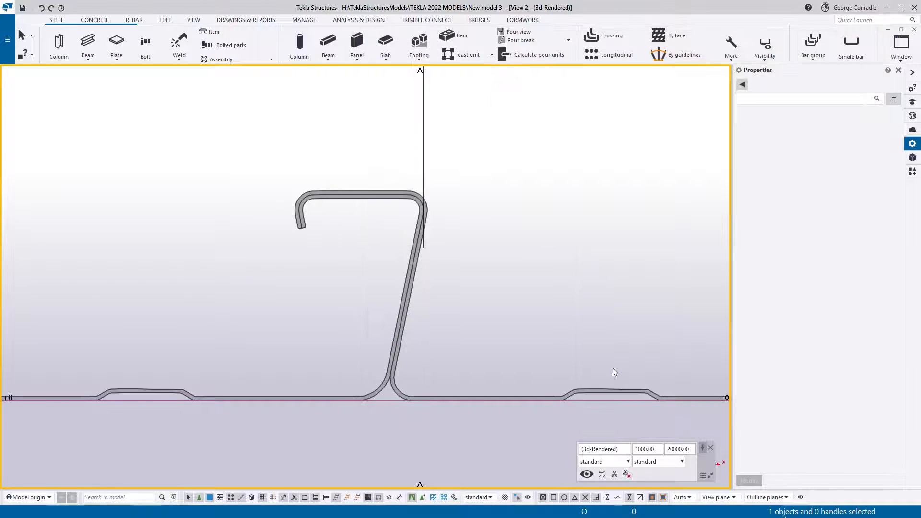
left_click(7, 40)
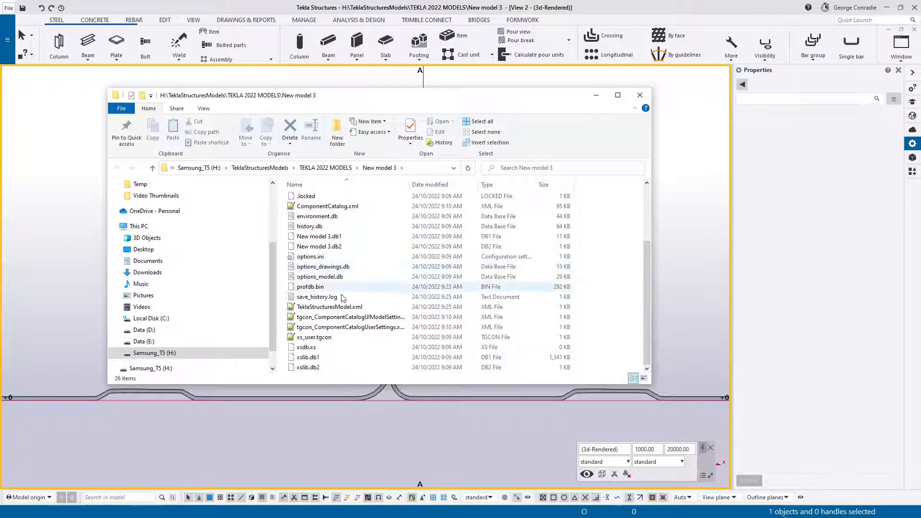
mouse_move(309, 287)
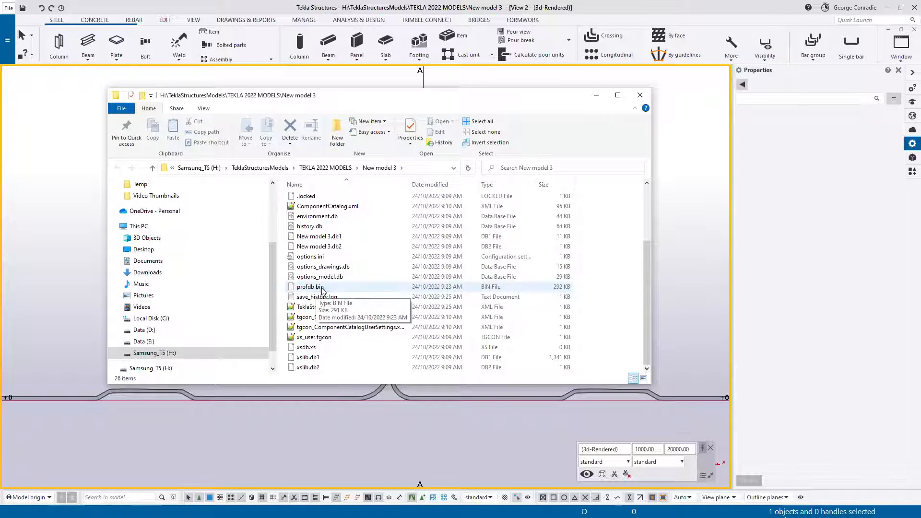
left_click(310, 287)
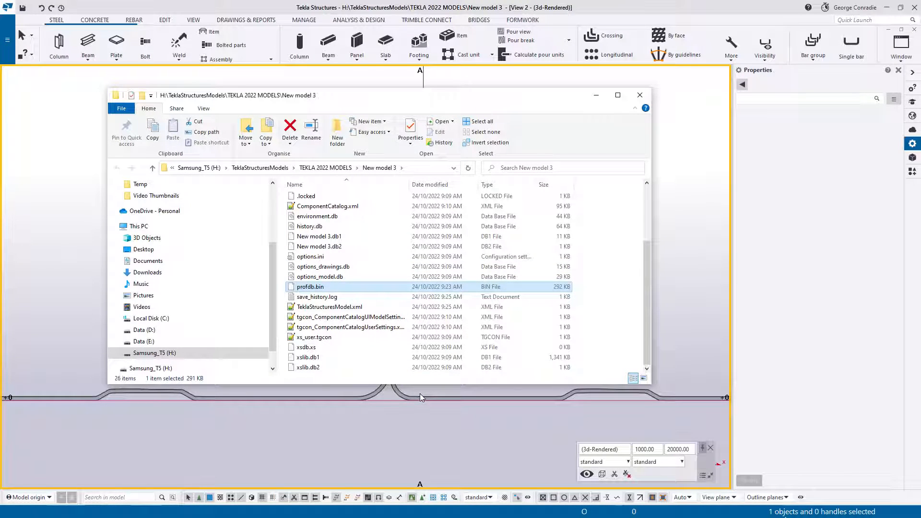
mouse_move(382, 399)
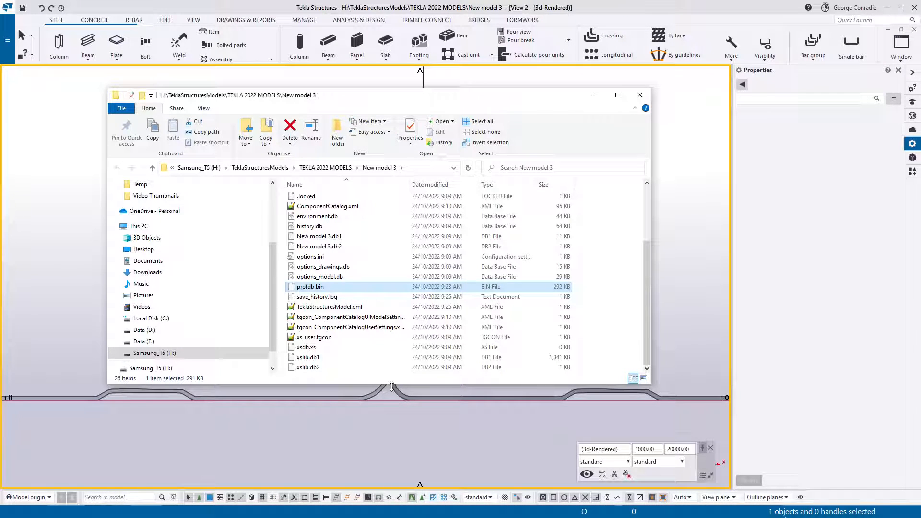
mouse_move(366, 366)
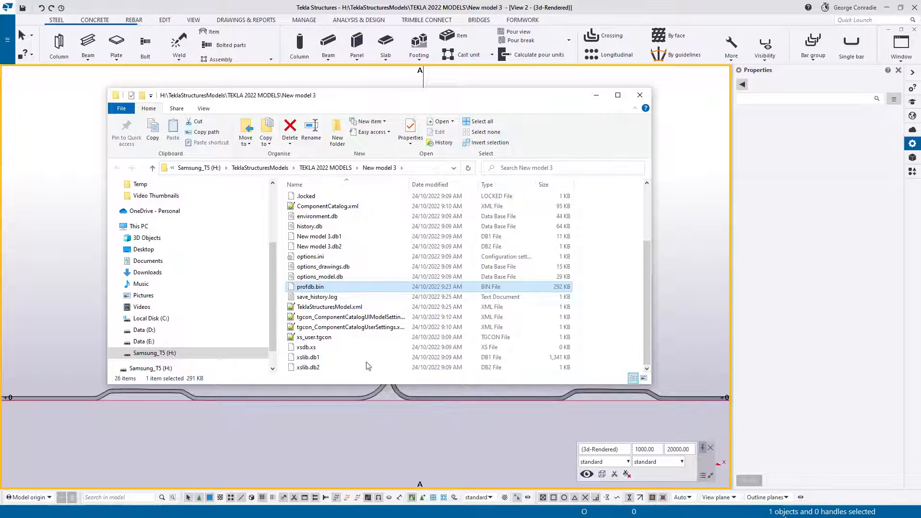
mouse_move(311, 287)
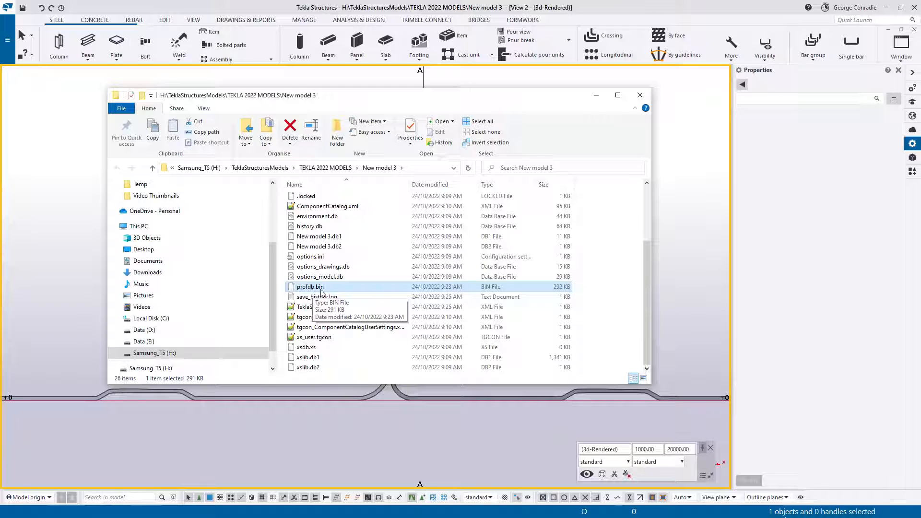
mouse_move(326, 292)
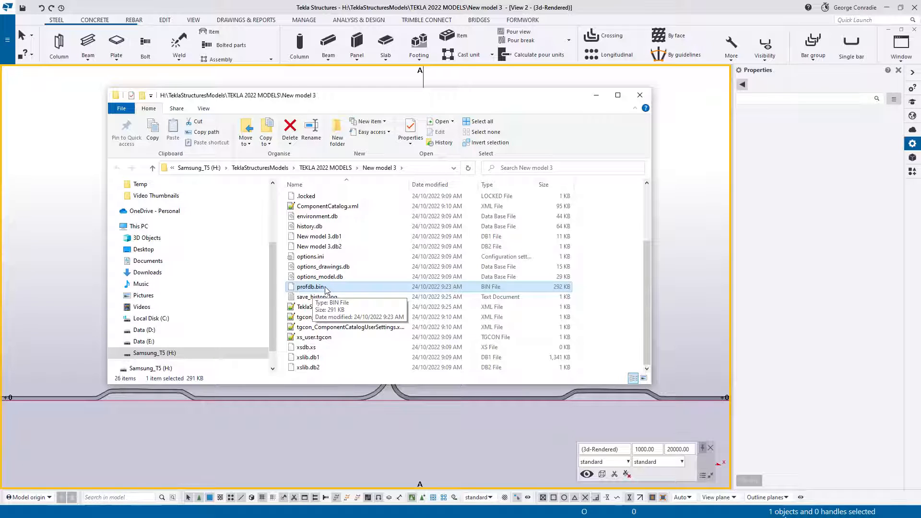
mouse_move(364, 398)
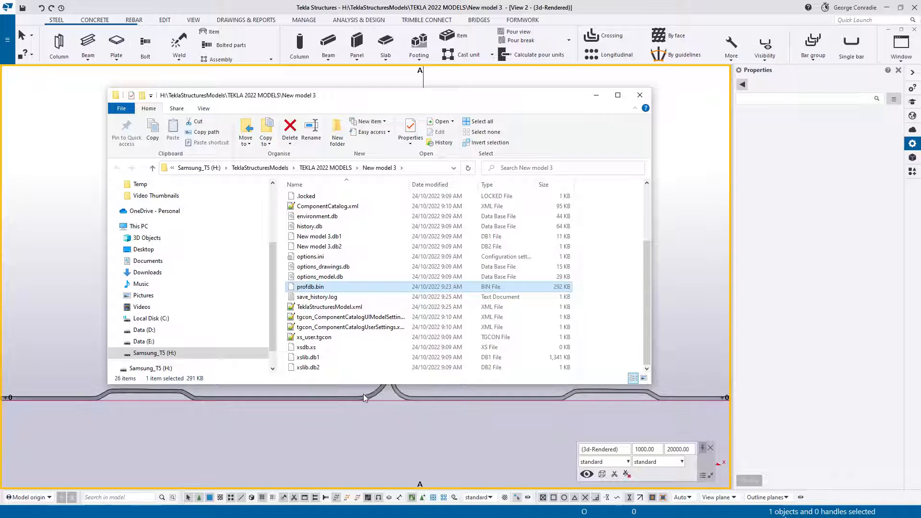
mouse_move(386, 398)
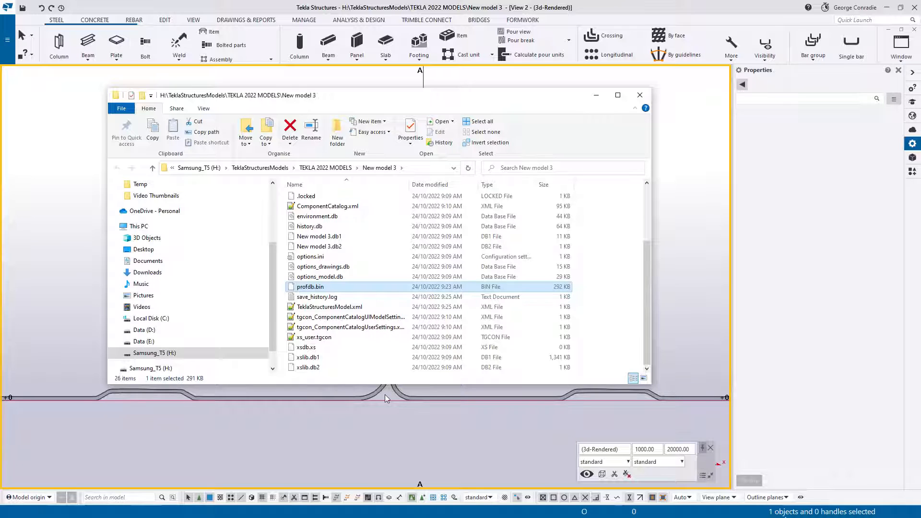
left_click(638, 94)
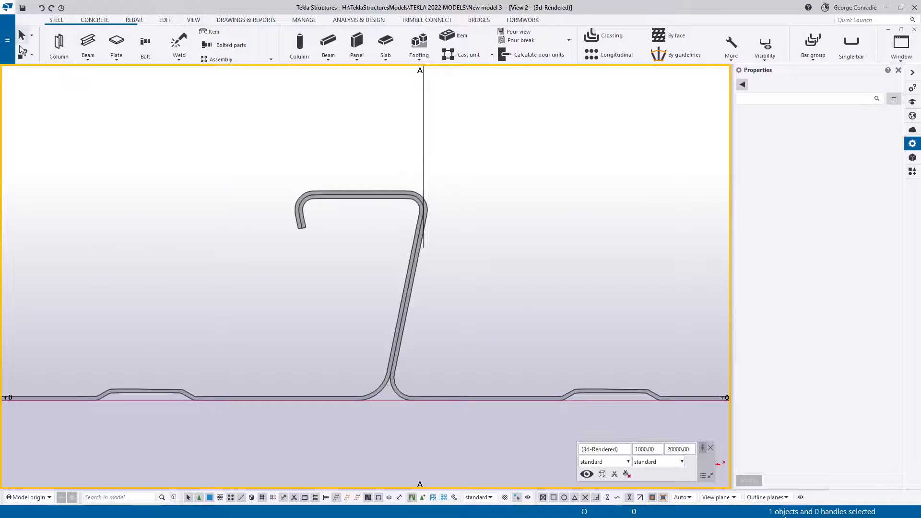
left_click(7, 40)
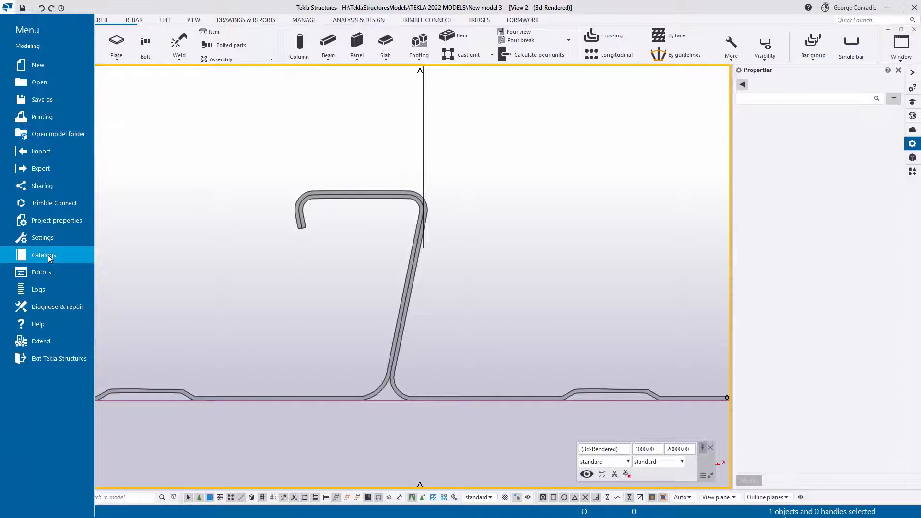
left_click(44, 254)
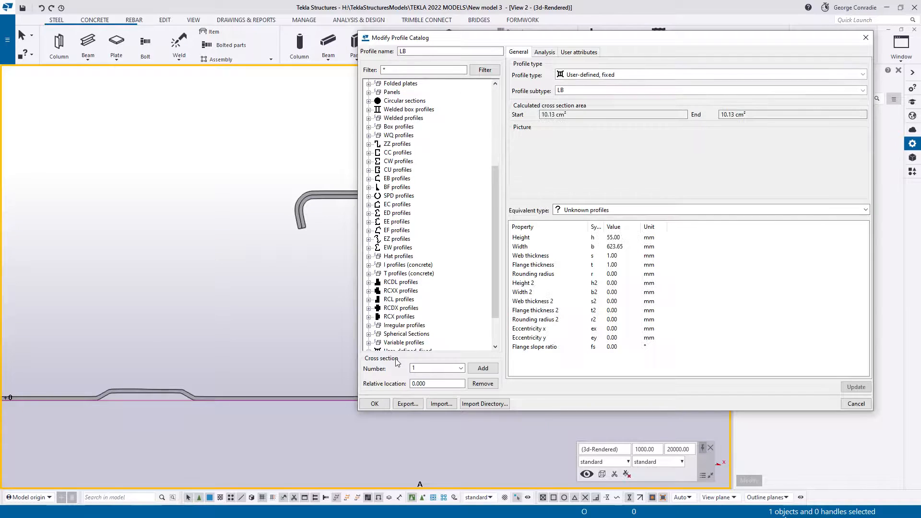
right_click(395, 316)
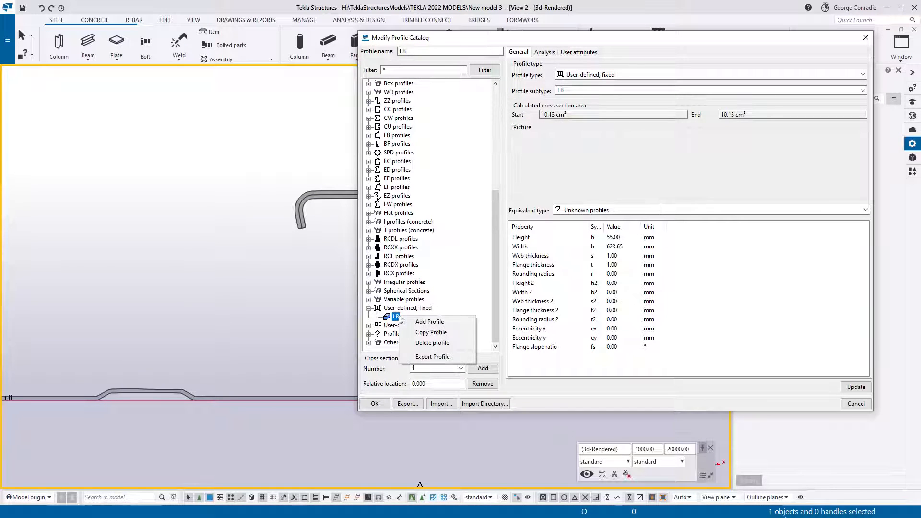
mouse_move(443, 354)
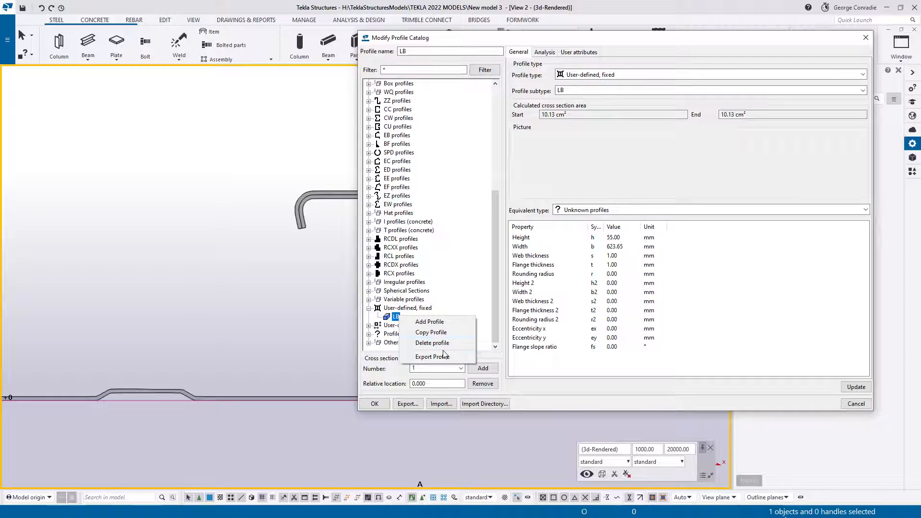
mouse_move(431, 357)
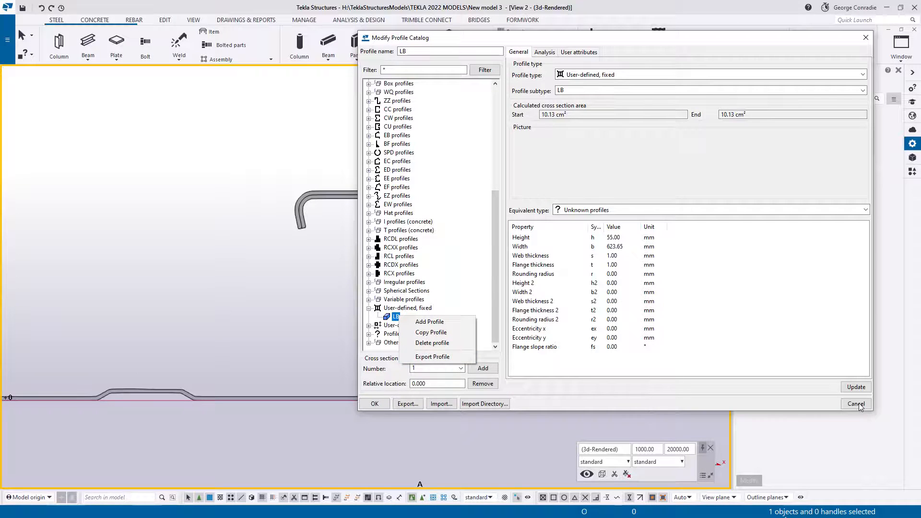
left_click(854, 404)
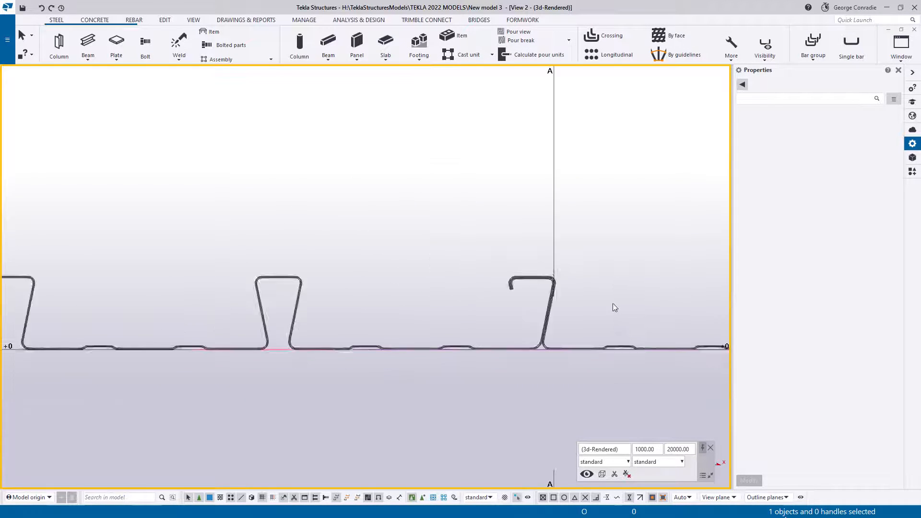